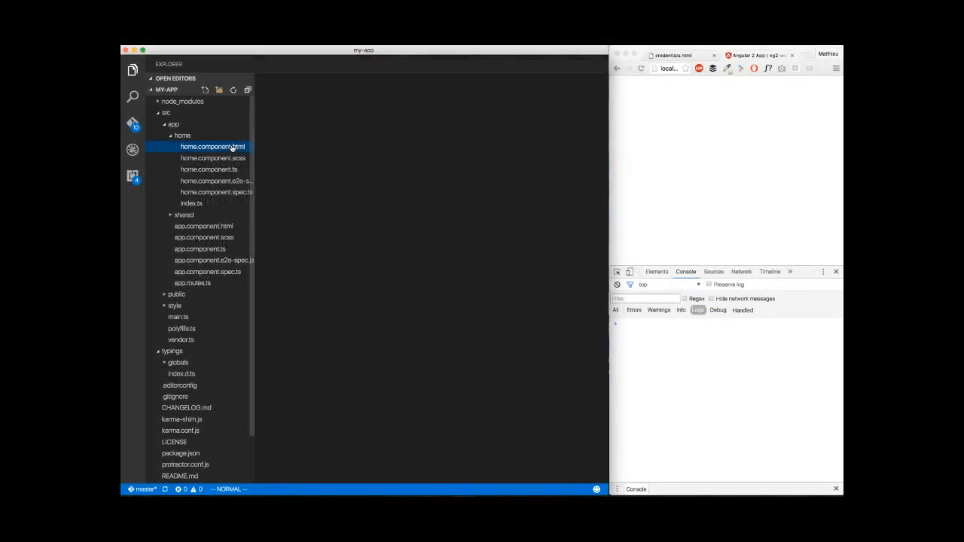
In home.component.html add <input type="file" (change)="fileEvent($event)" />
double_click(213, 146)
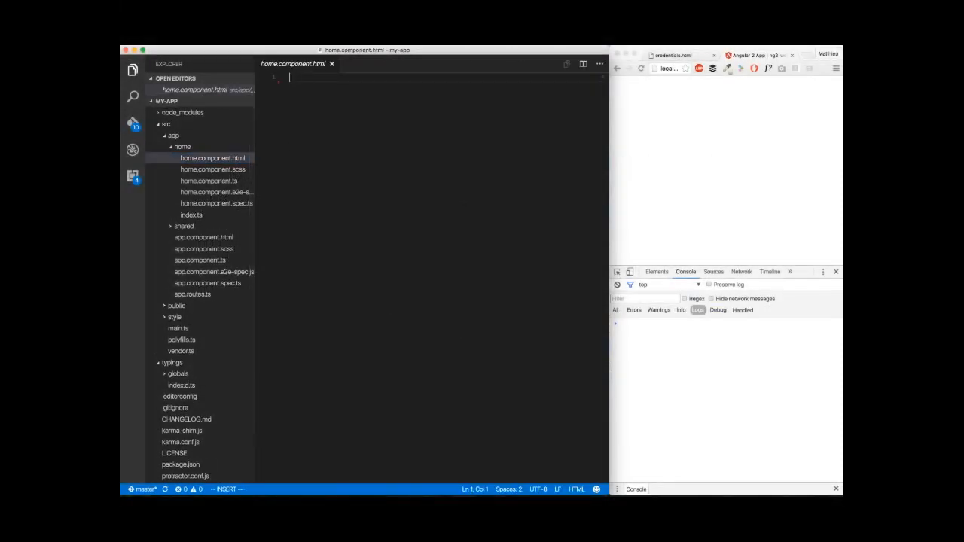
type("<input")
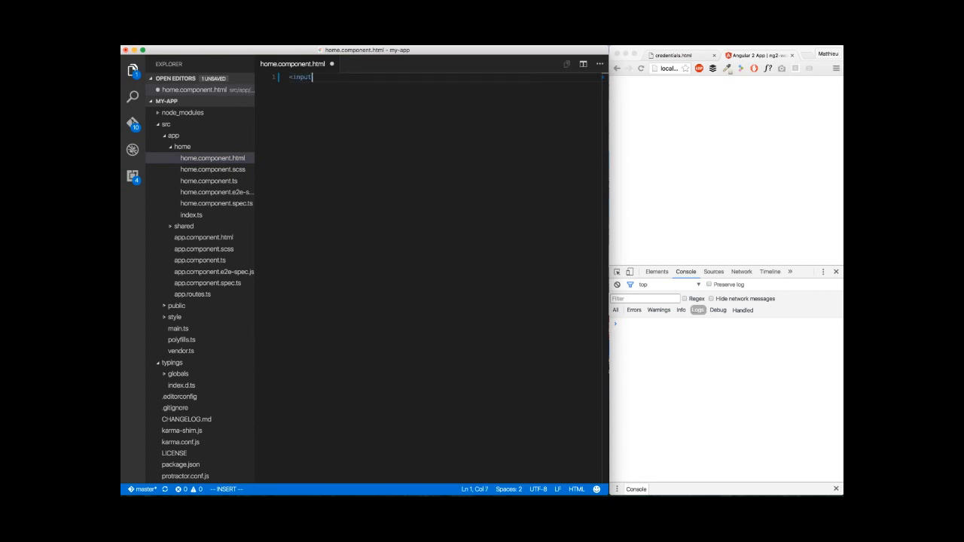
type("type=\"")
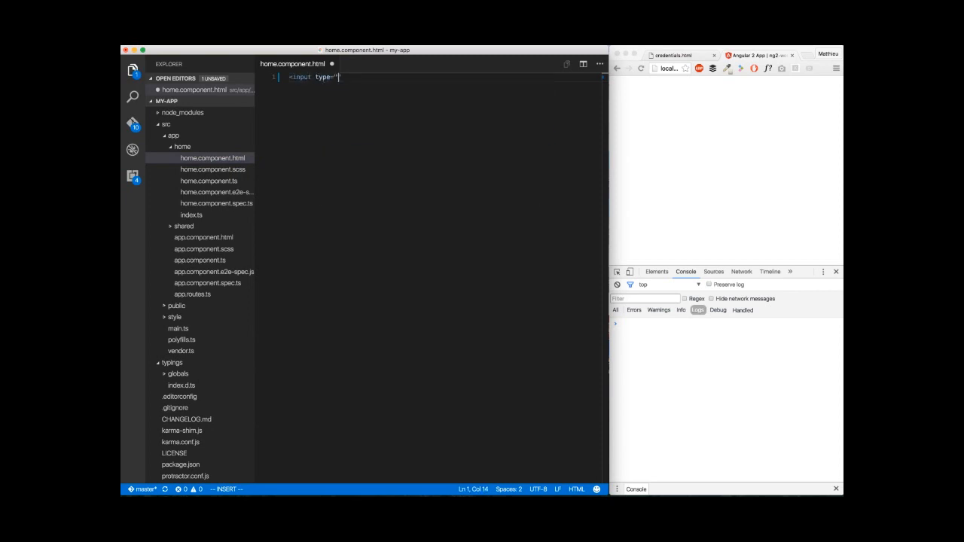
type("file\" (c")
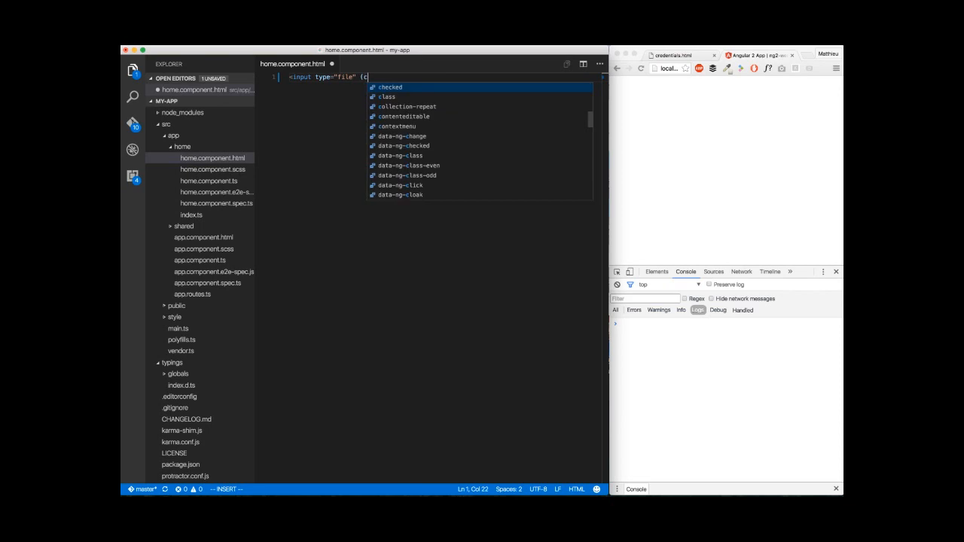
type("hange)=\"fileEvent(")
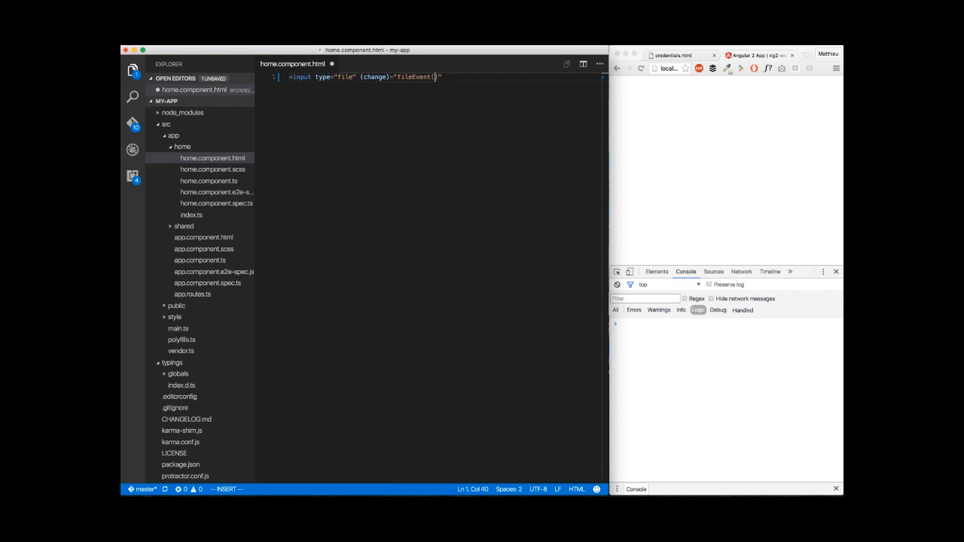
type("$event")
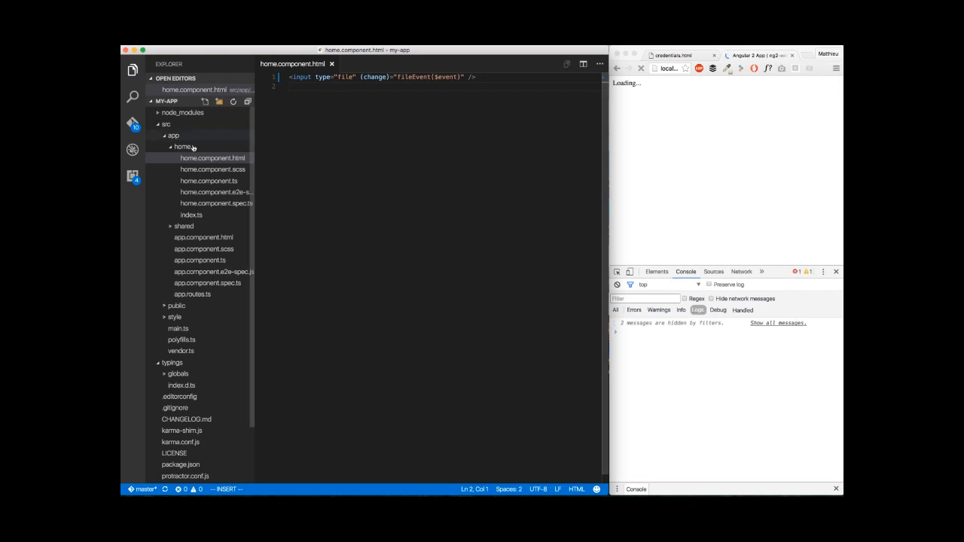
left_click(208, 180)
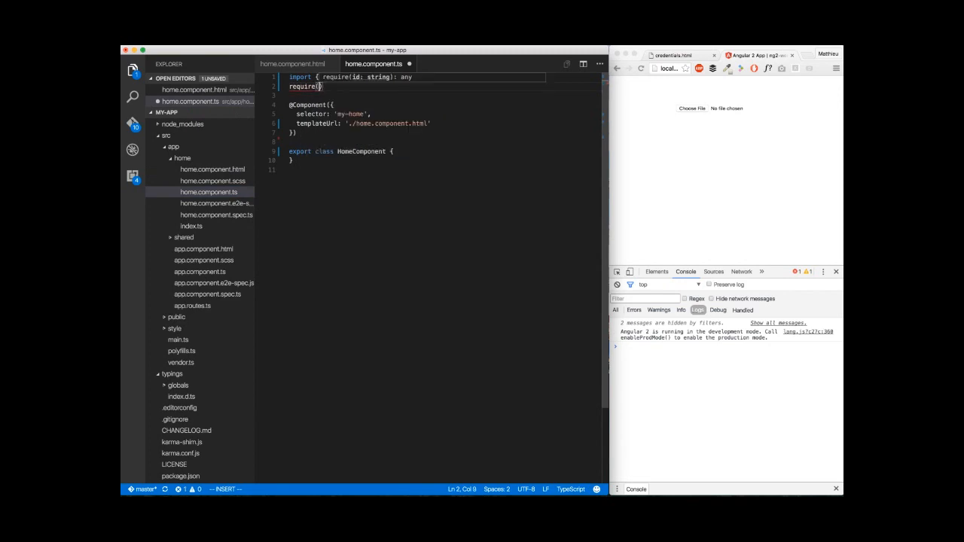
type("'aws-sdk")
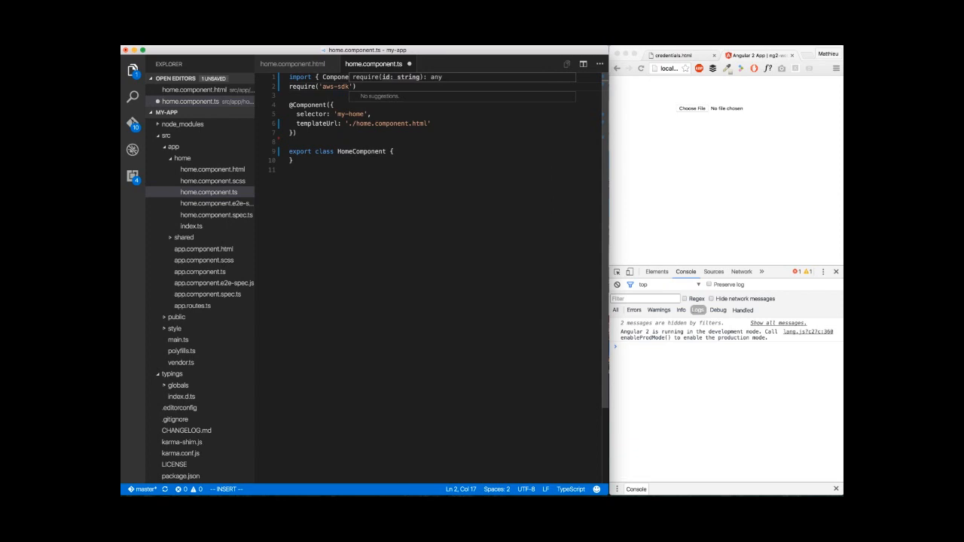
type("/dist/")
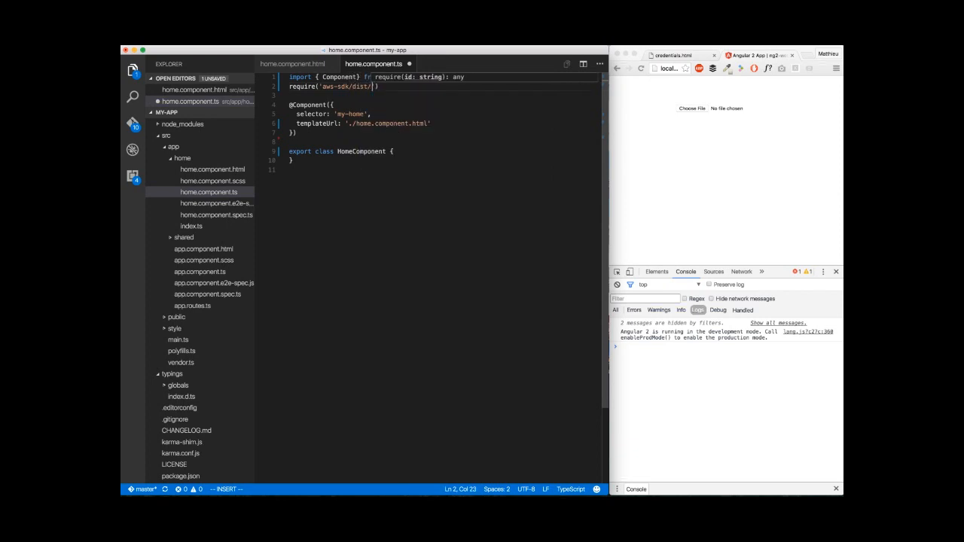
type("aws-sdk")
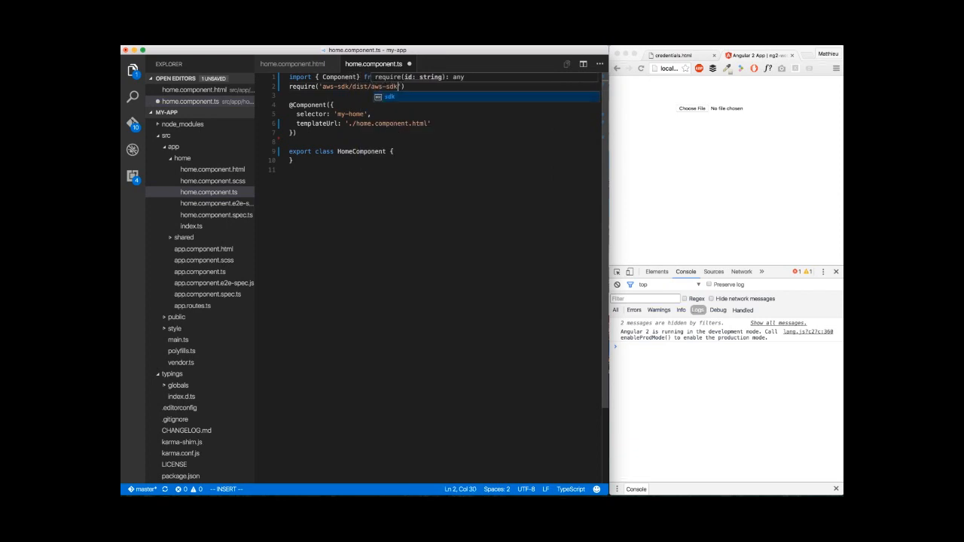
type("from '@angular/core';")
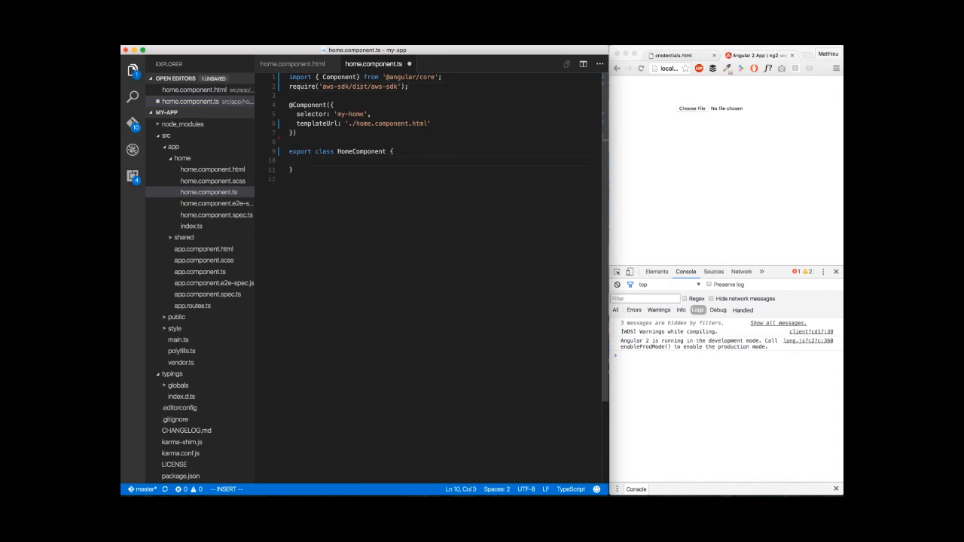
Write fileEvent(fileInput: any) { let AWSService = window.AWS; } inside HomeComponent
type("fileE")
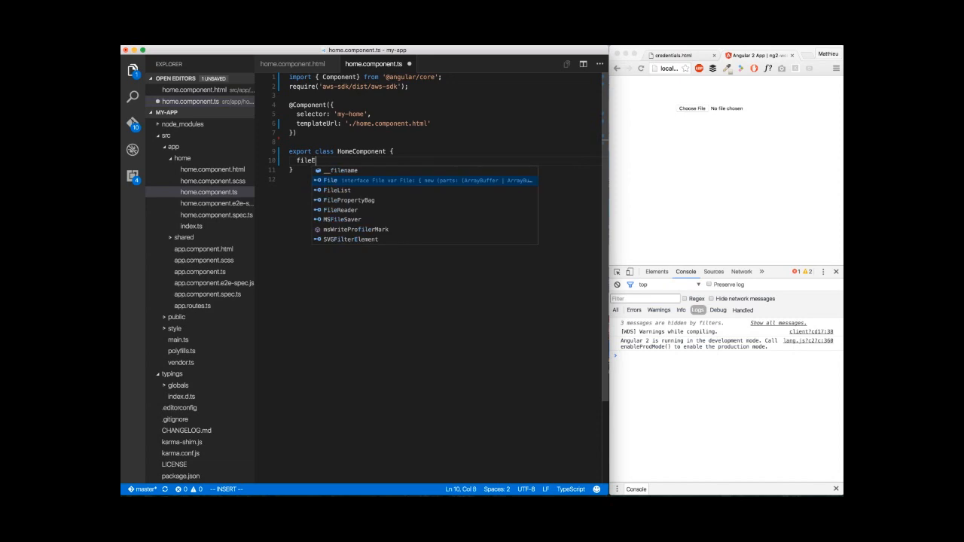
type("Event()")
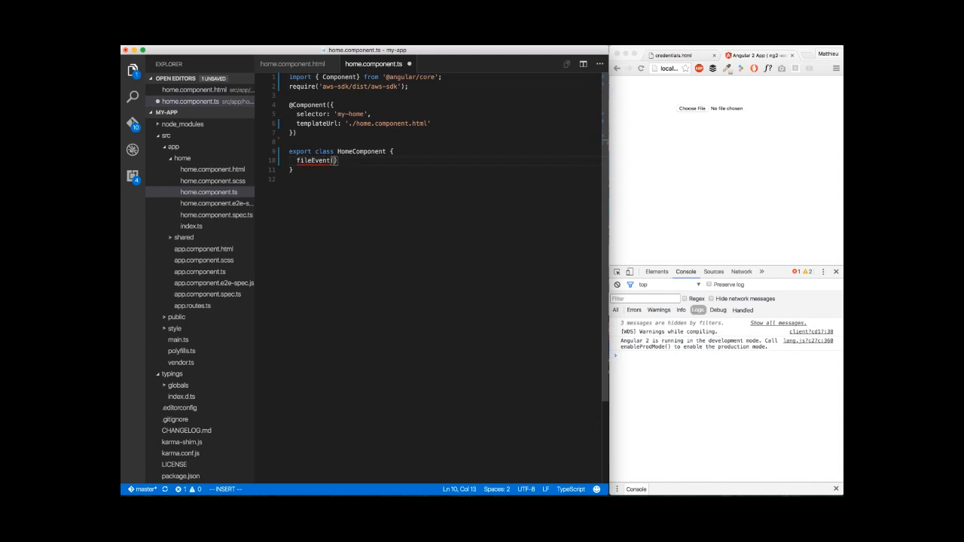
type("fileInput:any")
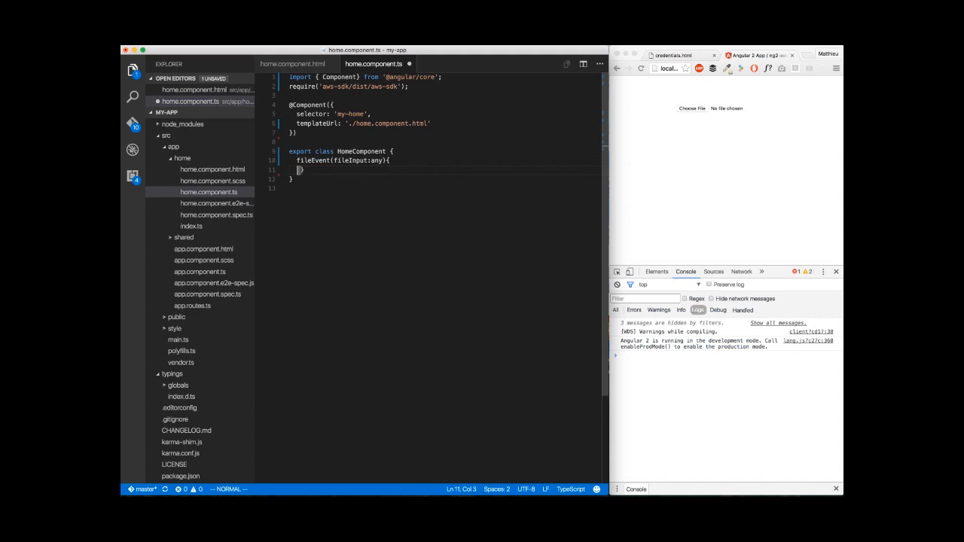
type("let AWS")
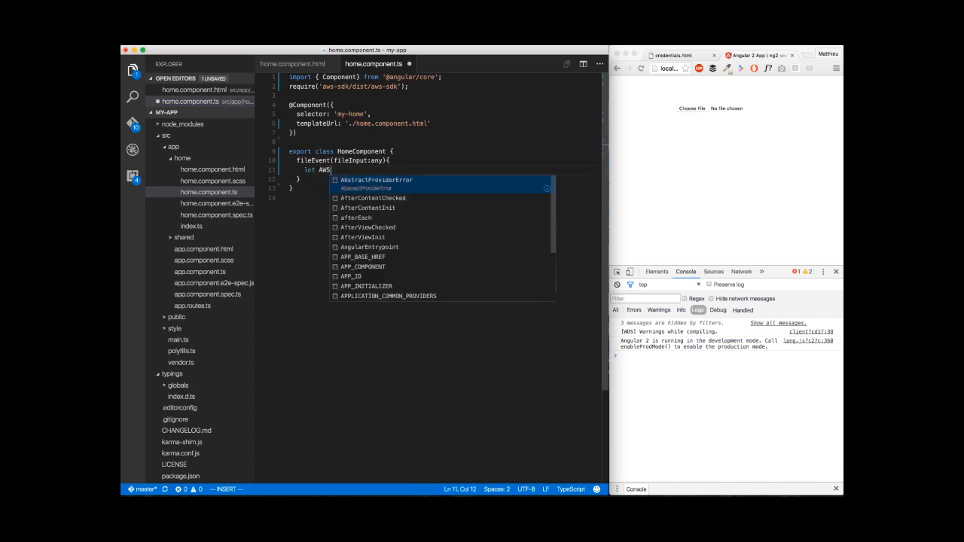
type("Service = window.")
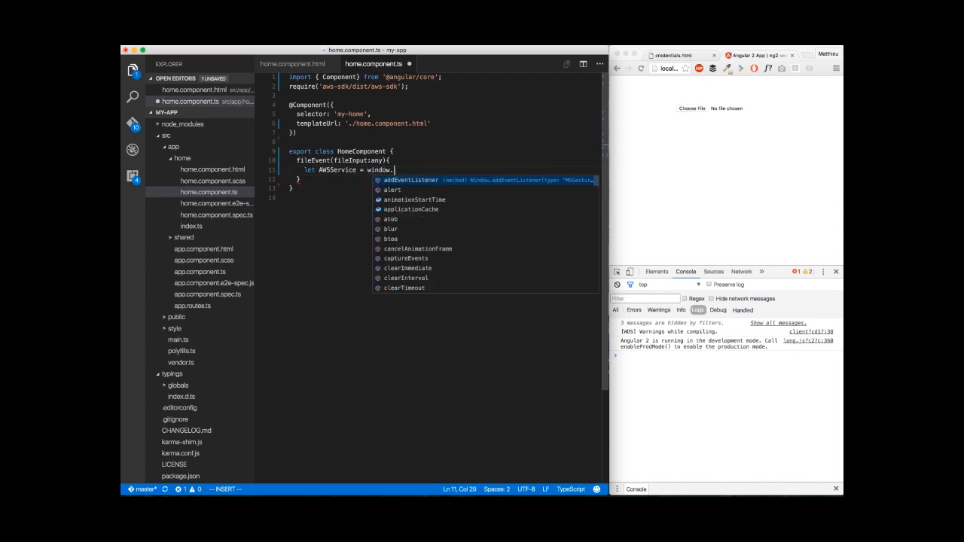
type("AWS")
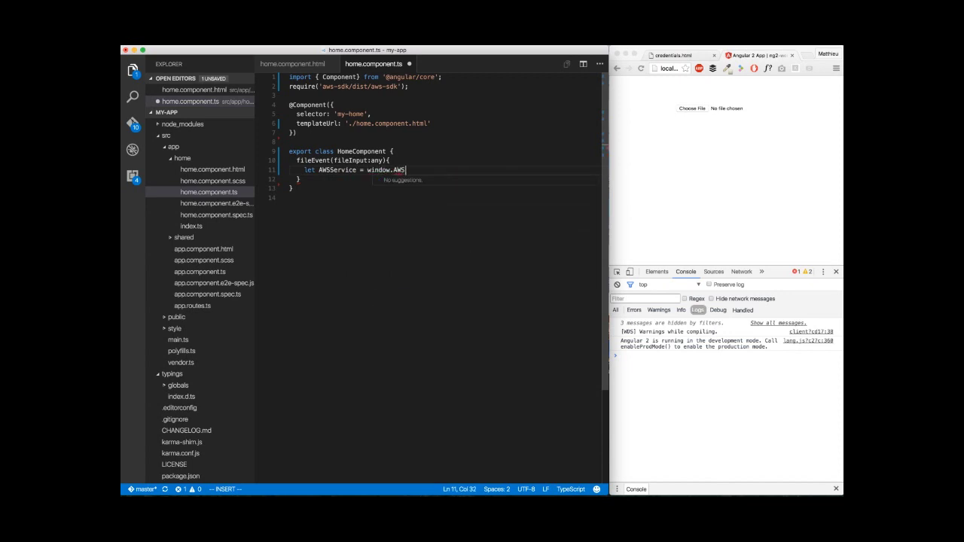
type(";")
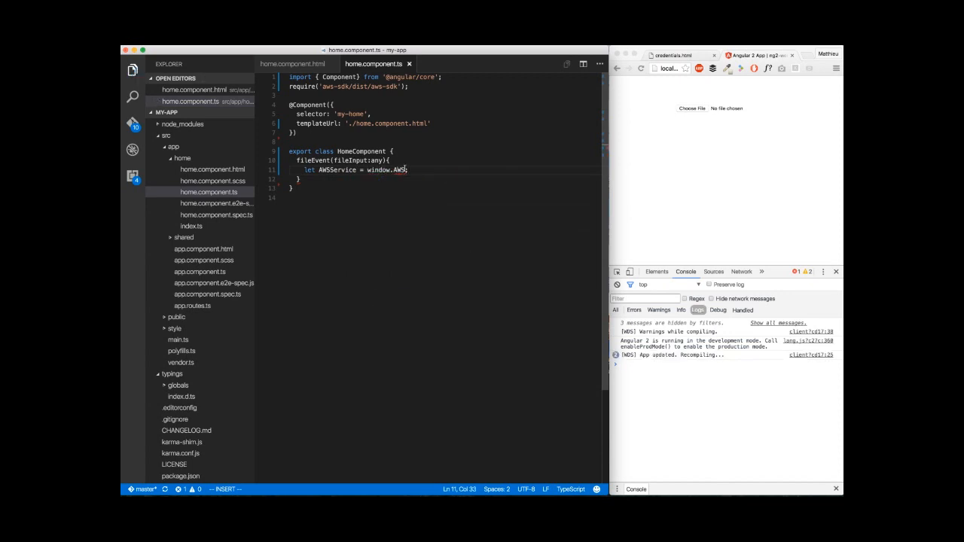
mouse_move(395, 169)
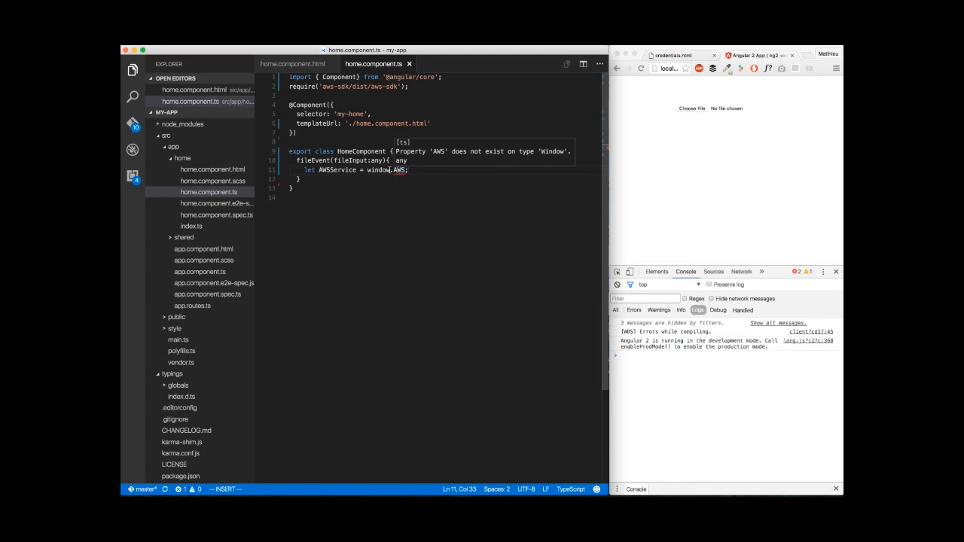
Change the lookup to (<any>window).AWS and add console.log(AWSService) below it
key("Escape")
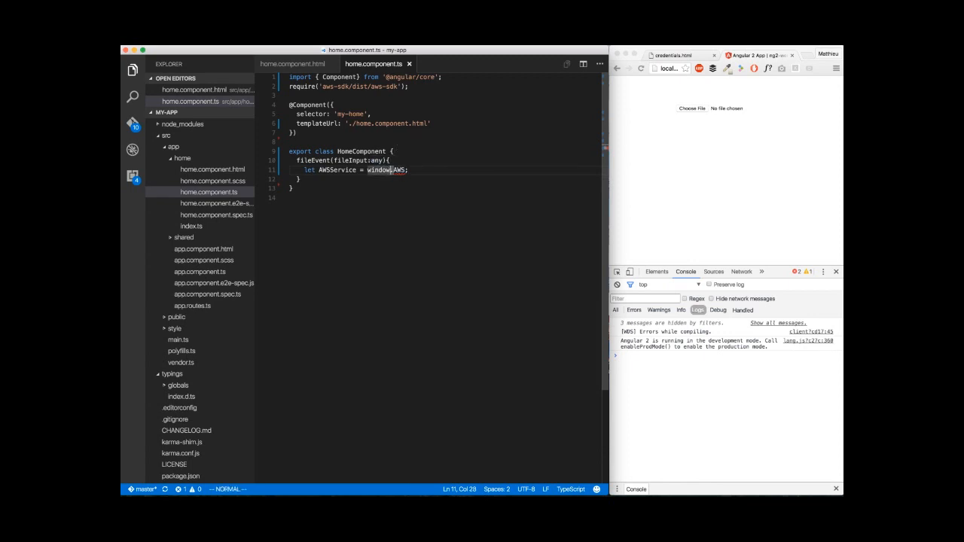
type("(")
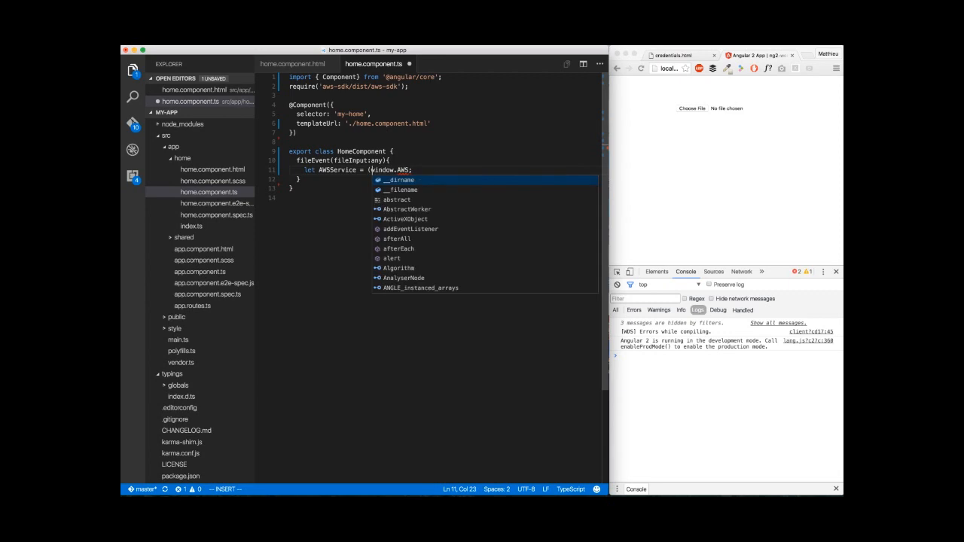
type("<any>")
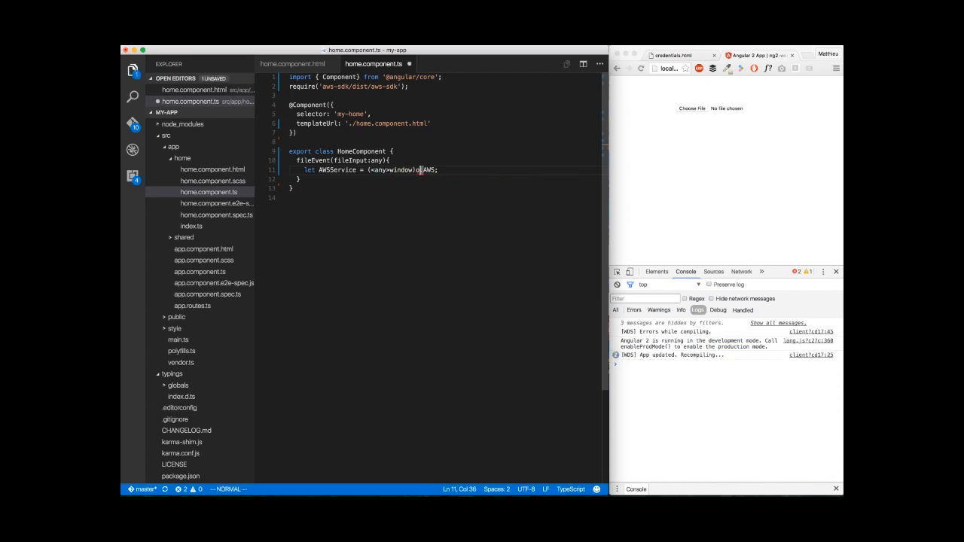
type("console")
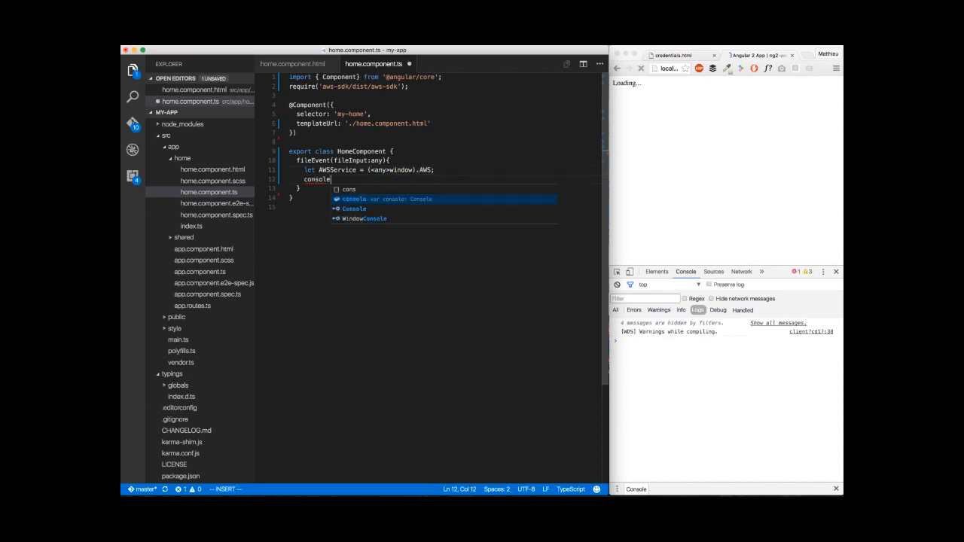
type(".log(AWSService")
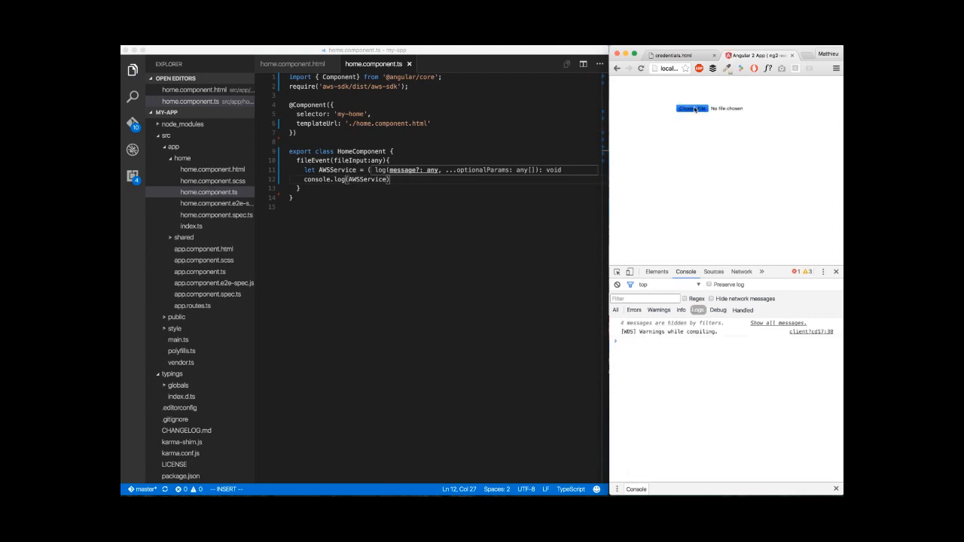
left_click(686, 109)
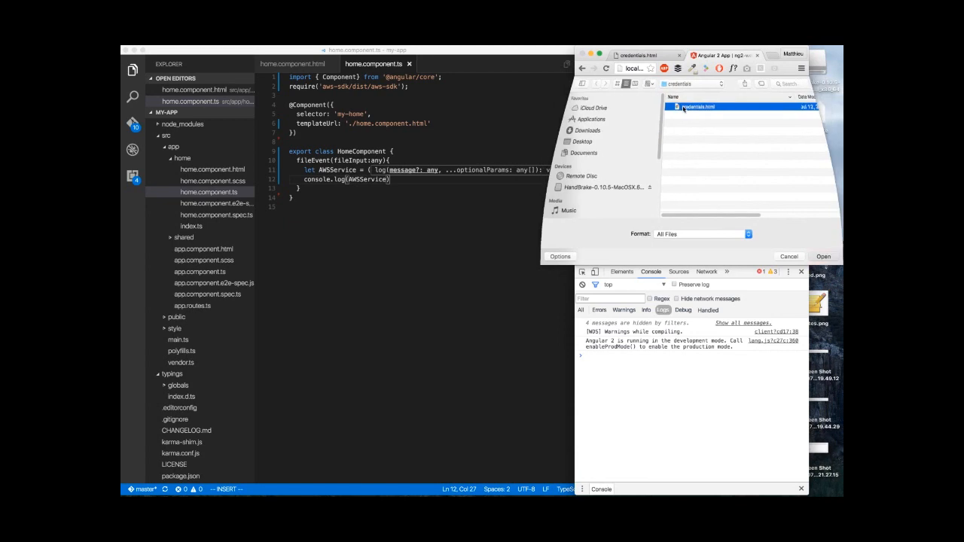
left_click(822, 256)
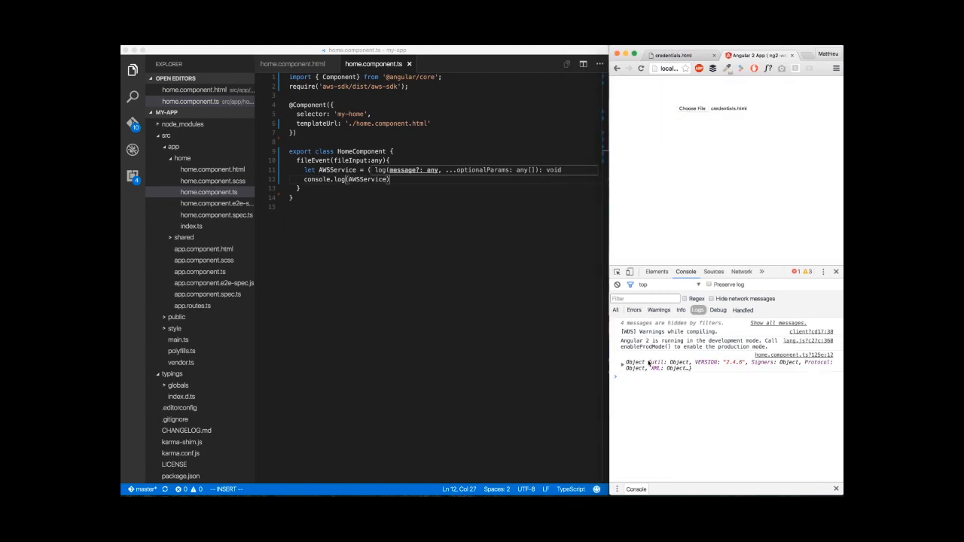
left_click(621, 361)
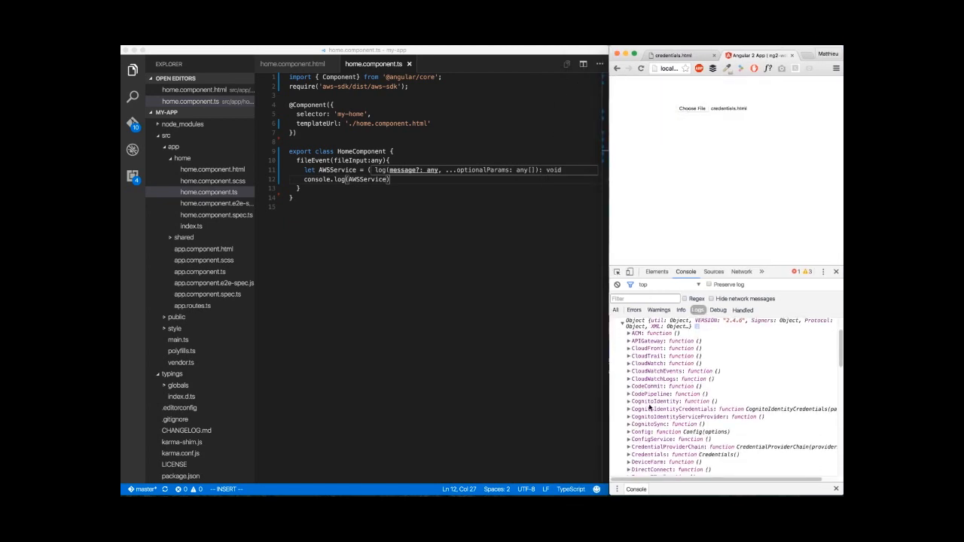
scroll("down", 3)
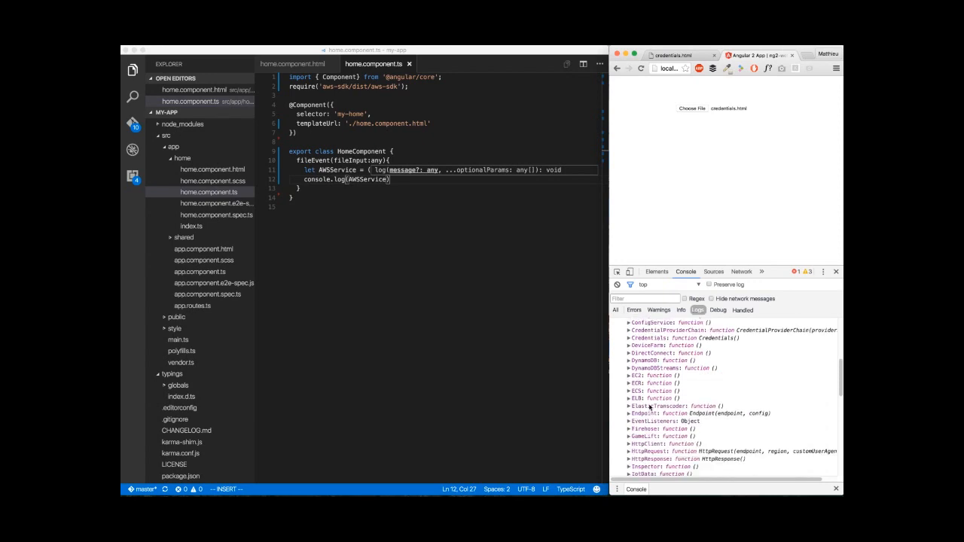
scroll("down", 3)
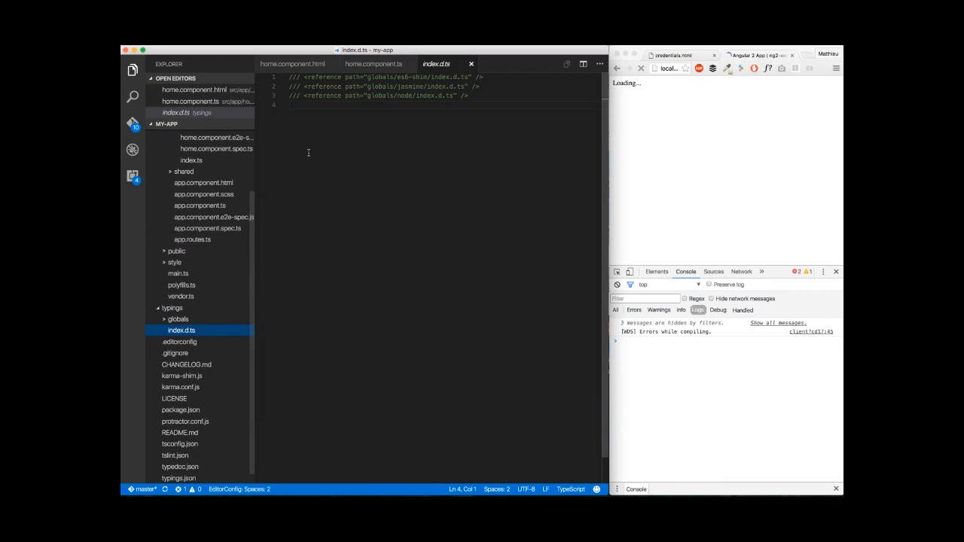
Declare interface Window { AWS?: any; } in typings/index.d.ts and return to home.component.ts
type("i")
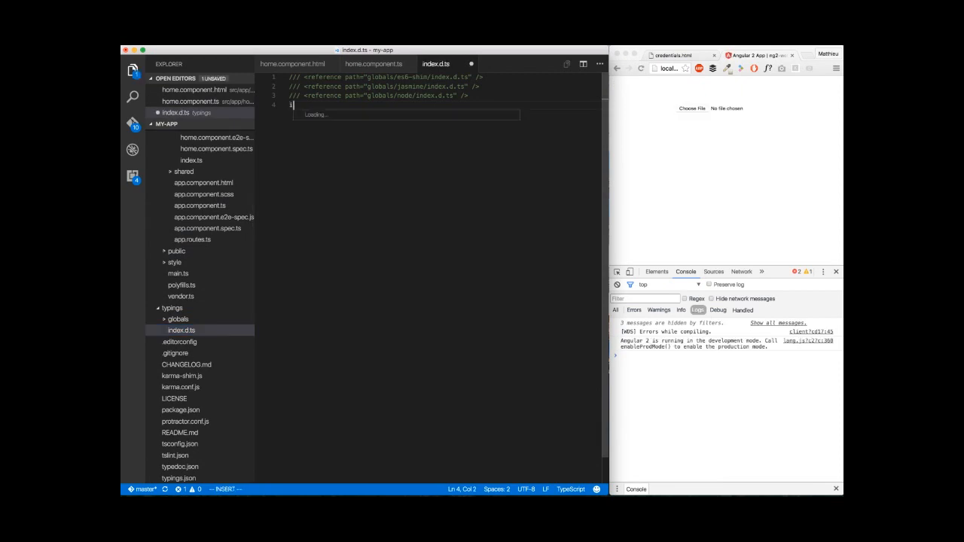
type("interface")
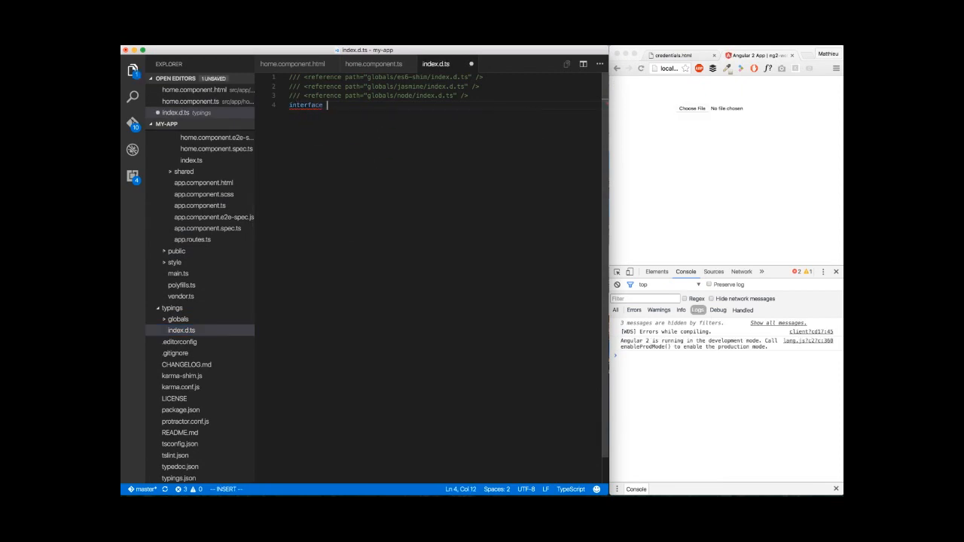
type("Window {")
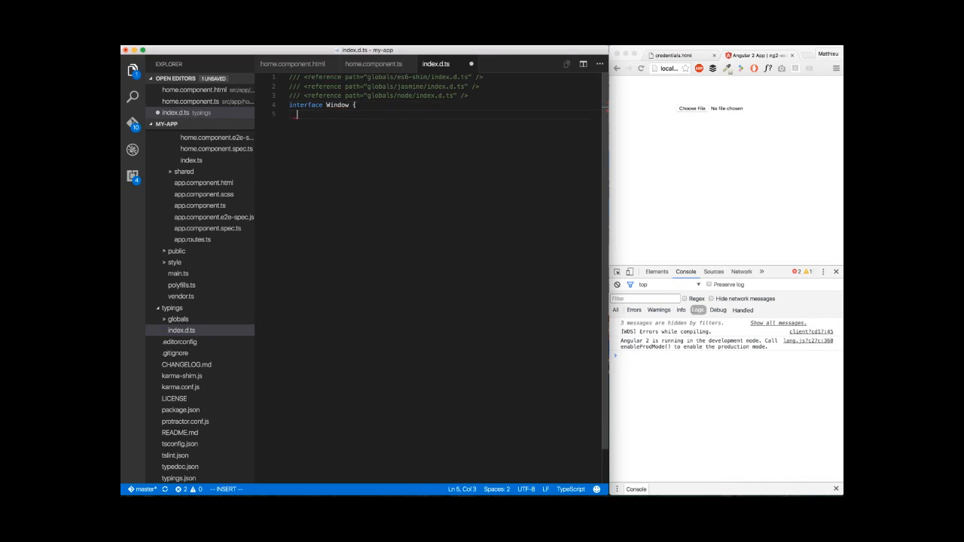
type("AWS")
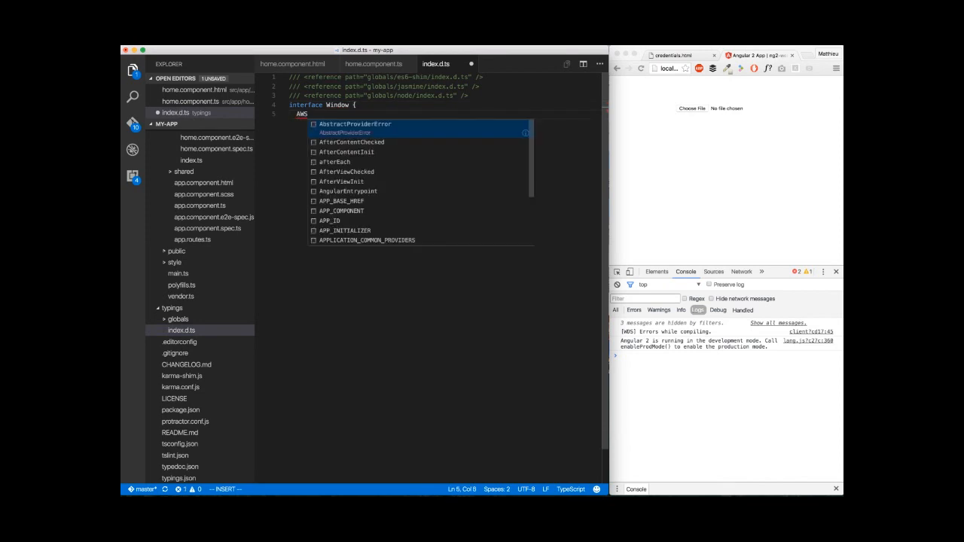
type("?: any;")
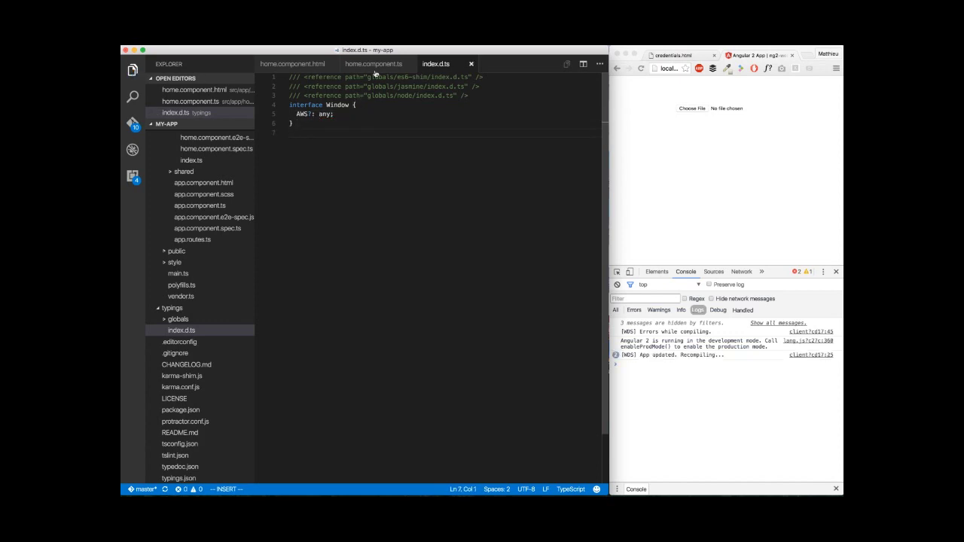
left_click(373, 63)
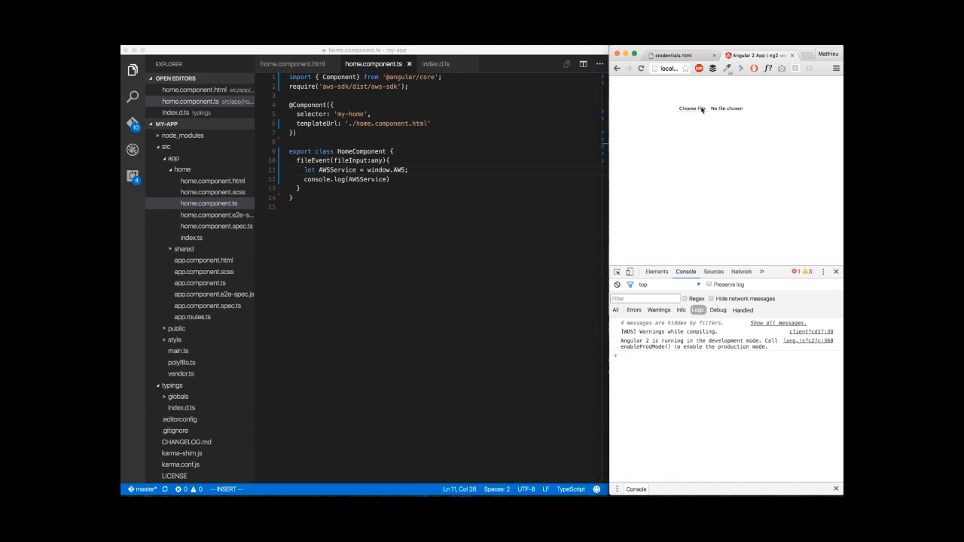
Test choosing a file, then add let file = fileInput.target.files[0]; inside fileEvent
left_click(691, 109)
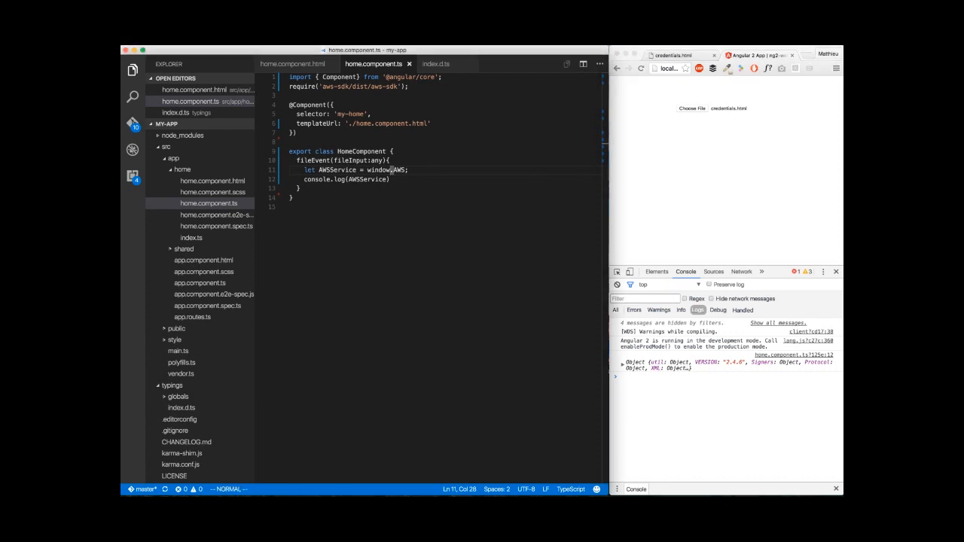
type("let file =")
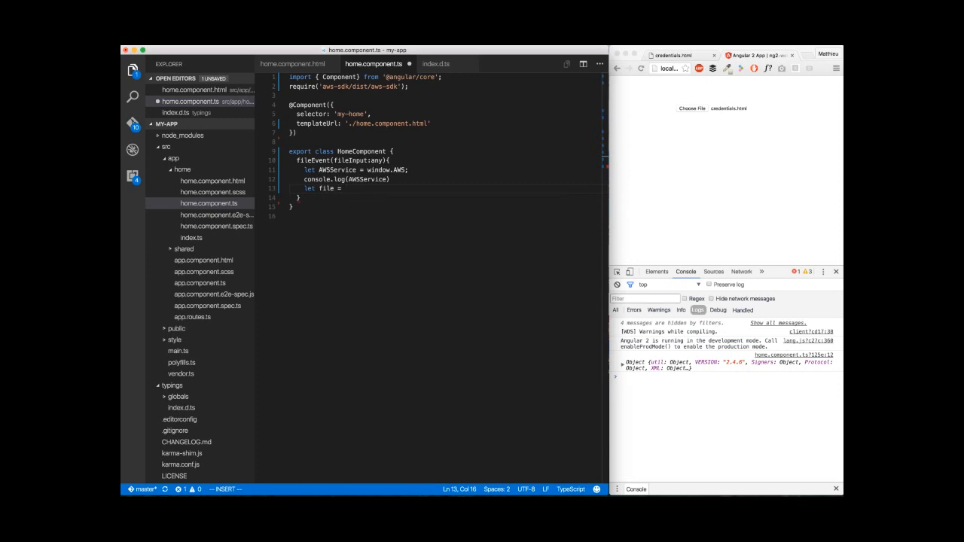
type("fileInput")
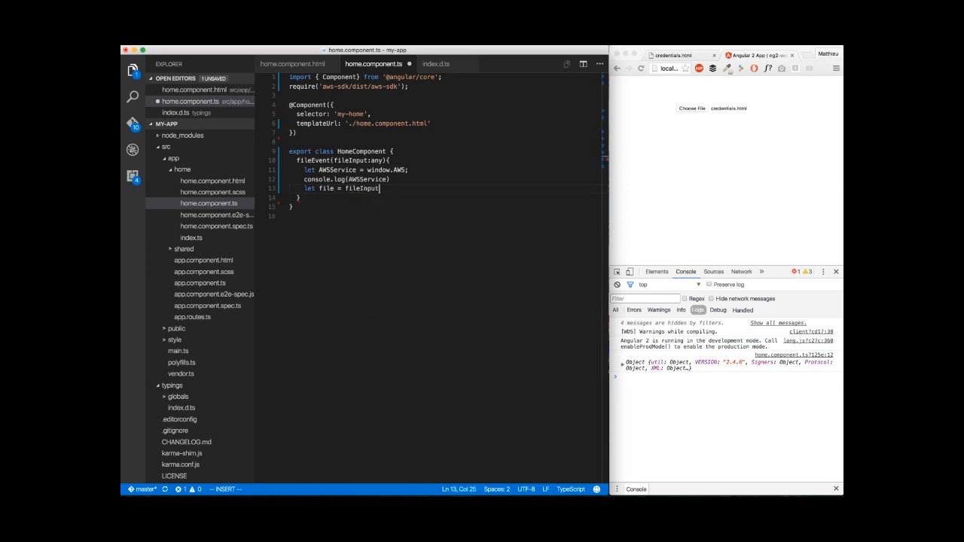
type(".target")
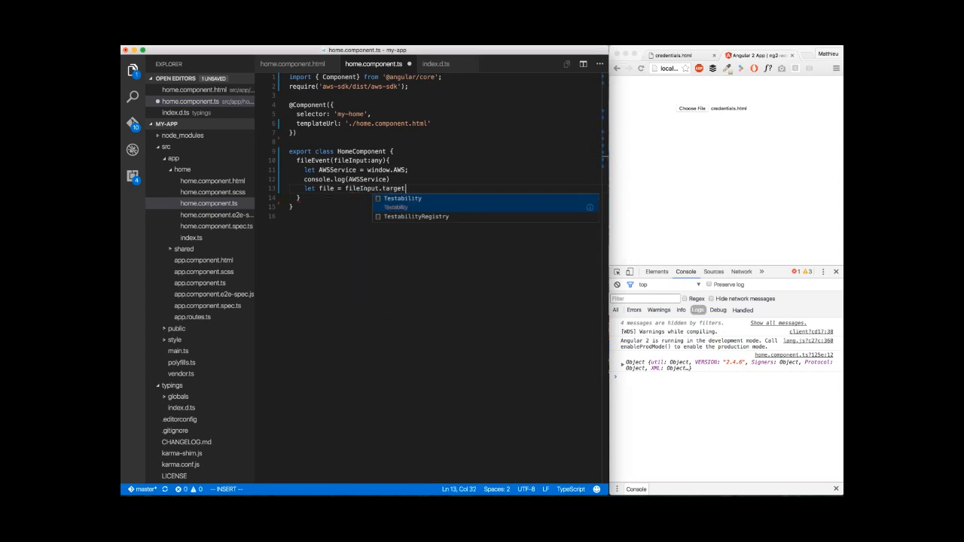
type(".files")
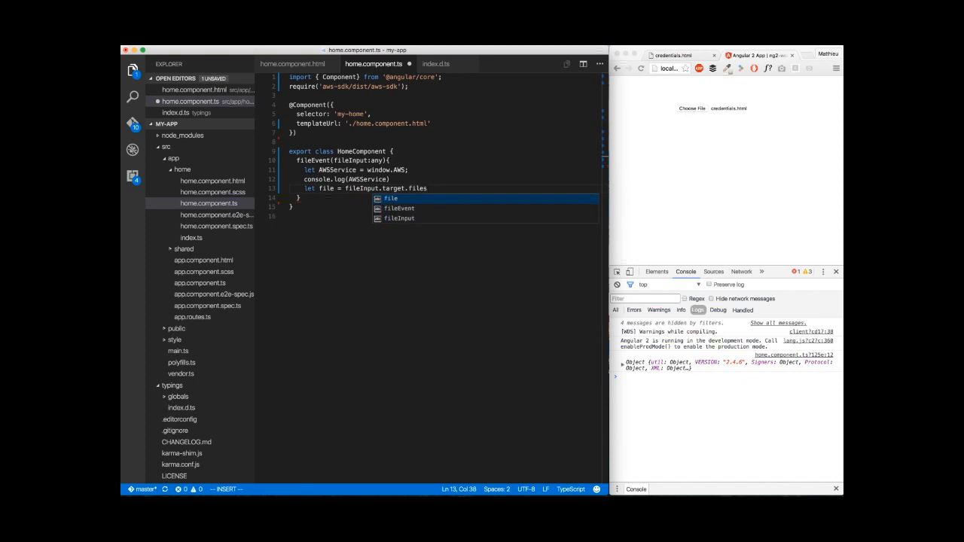
type("[0]")
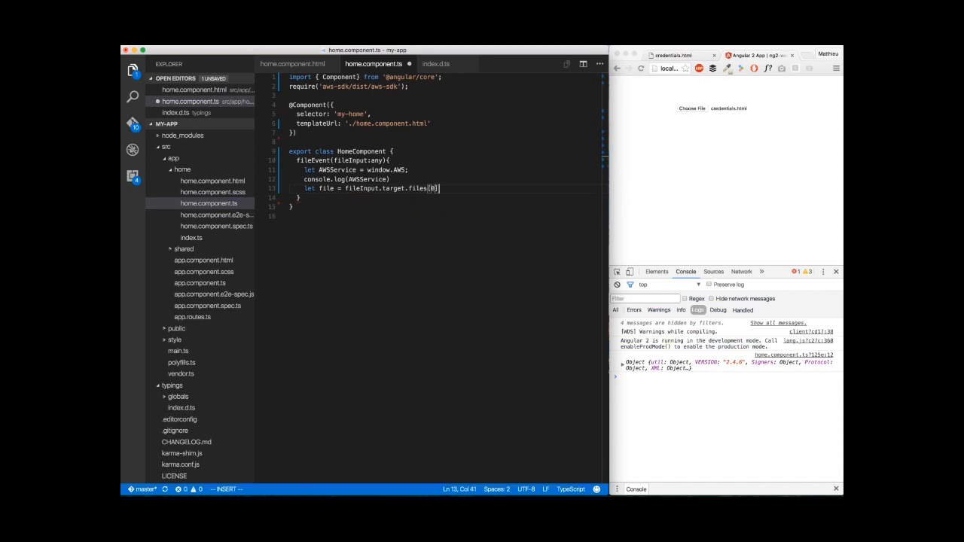
key("Enter")
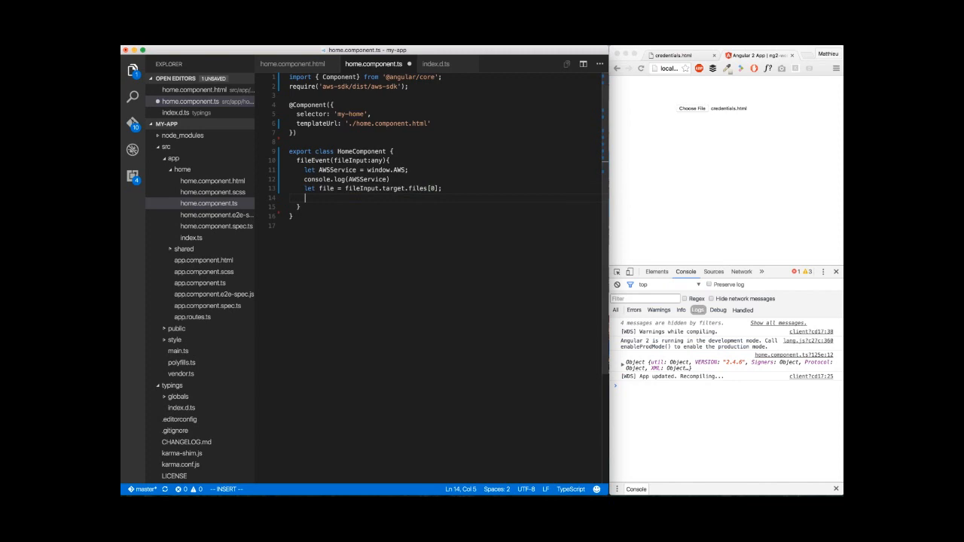
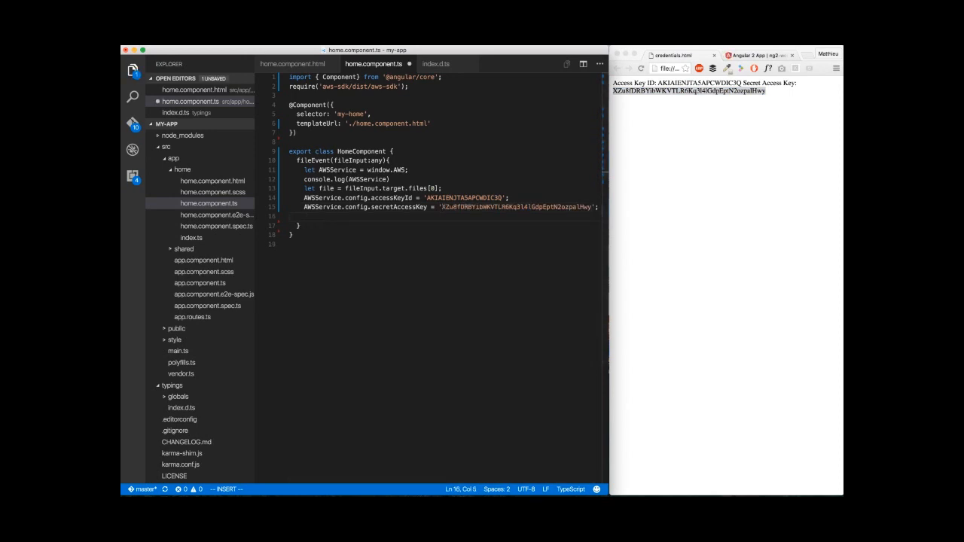
Write let bucket = new AWSService.S3({params: {Bucket:'pluralsightangular2'}});
type("let bucket = new")
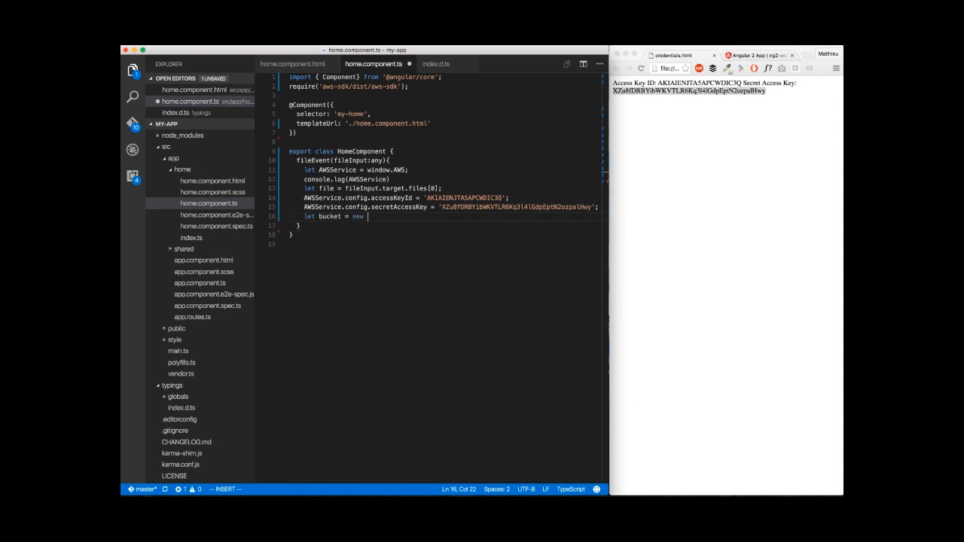
type("AWSService")
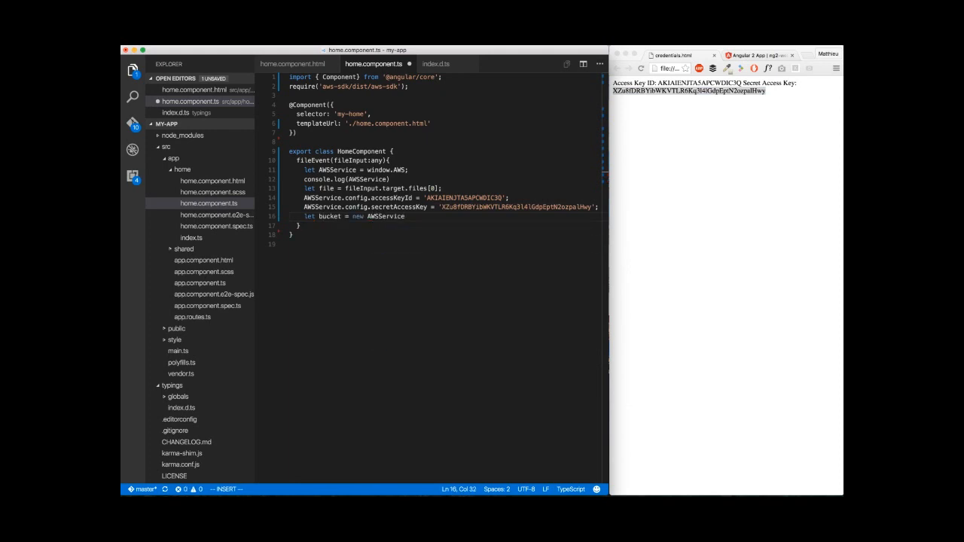
type(".S3({")
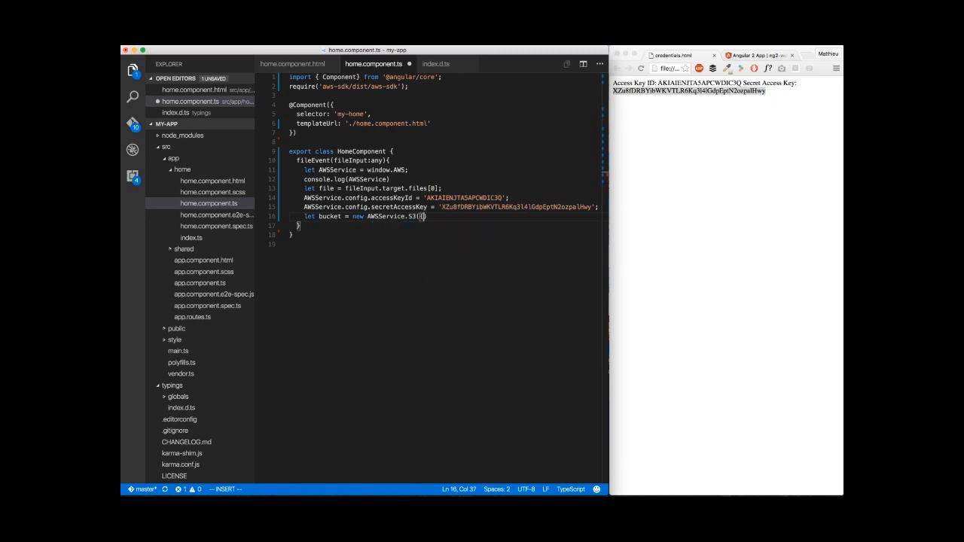
type("params")
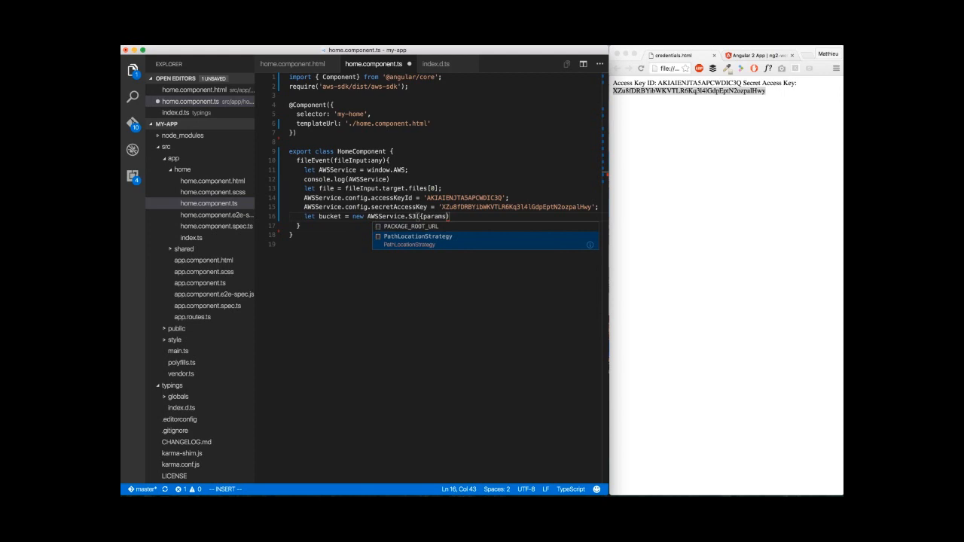
key("Escape")
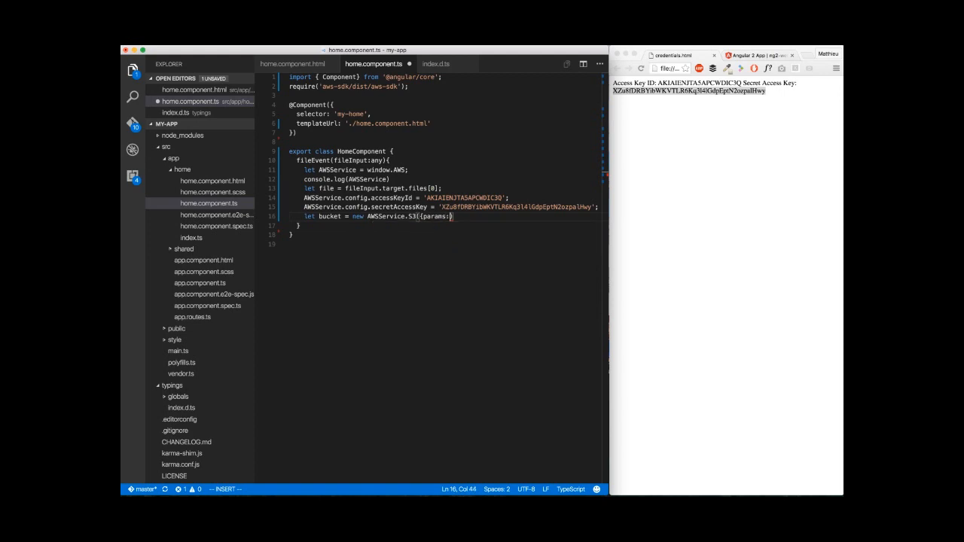
type("{Bucket:'")
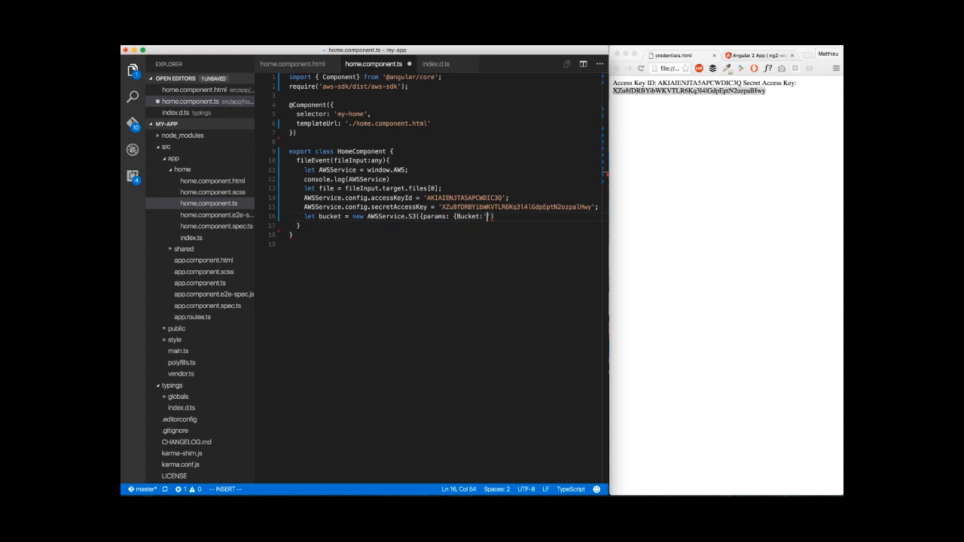
type("pluralsightangular2")
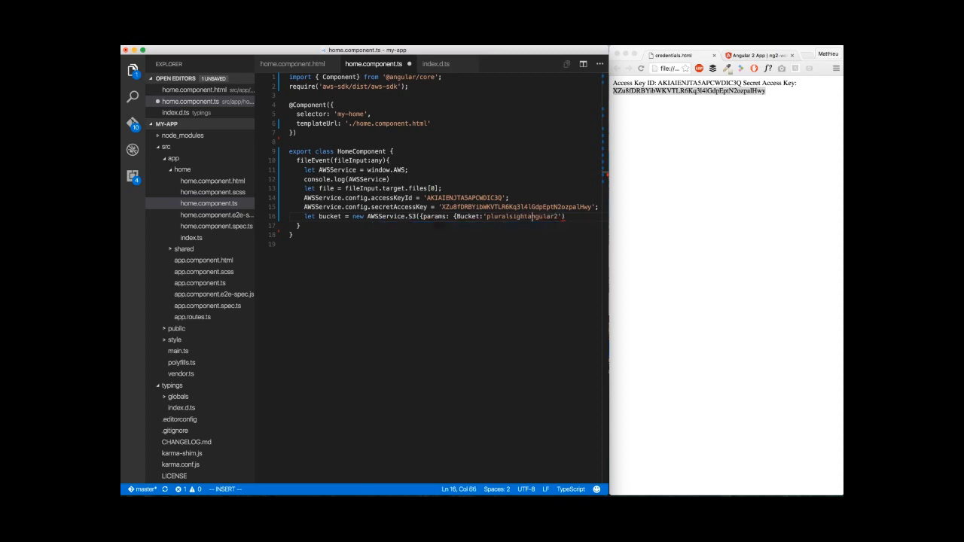
type("}")
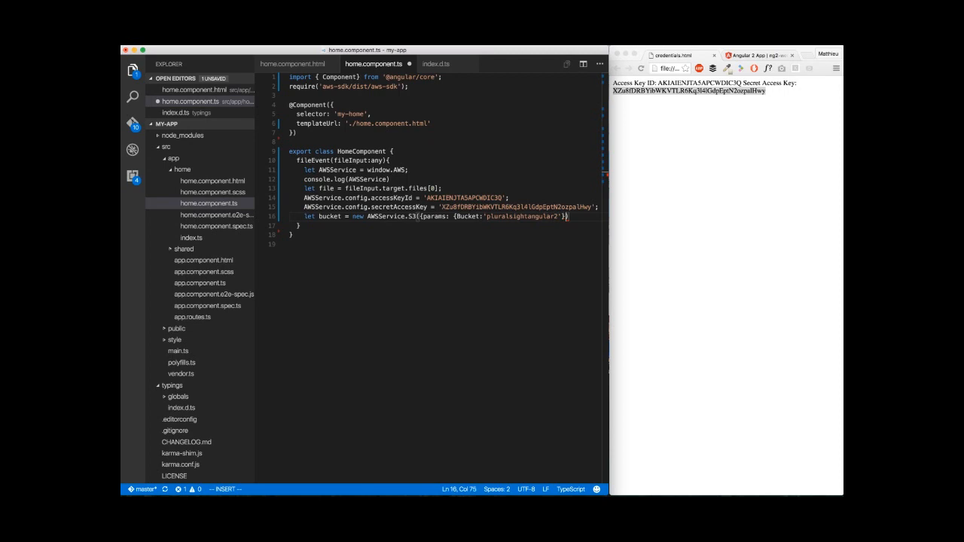
type("}}")
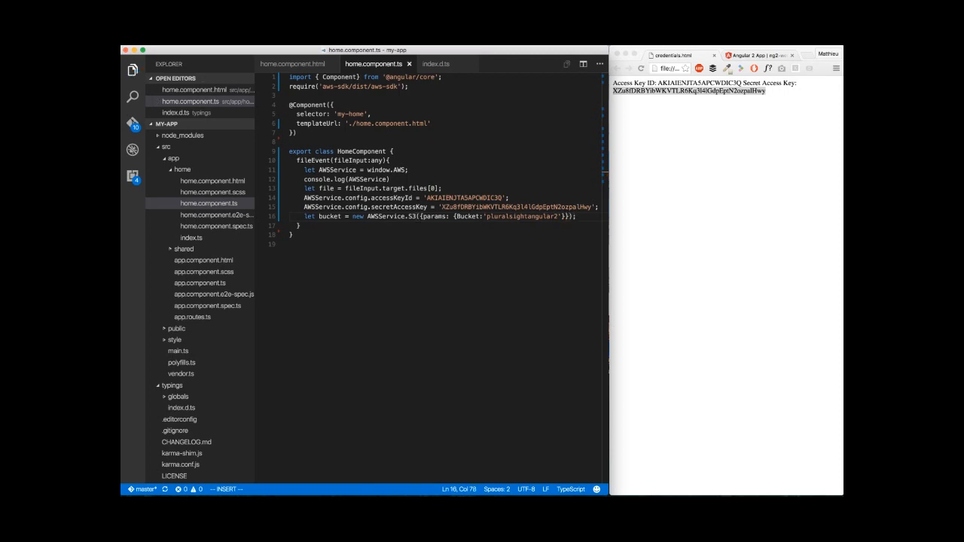
key("Enter")
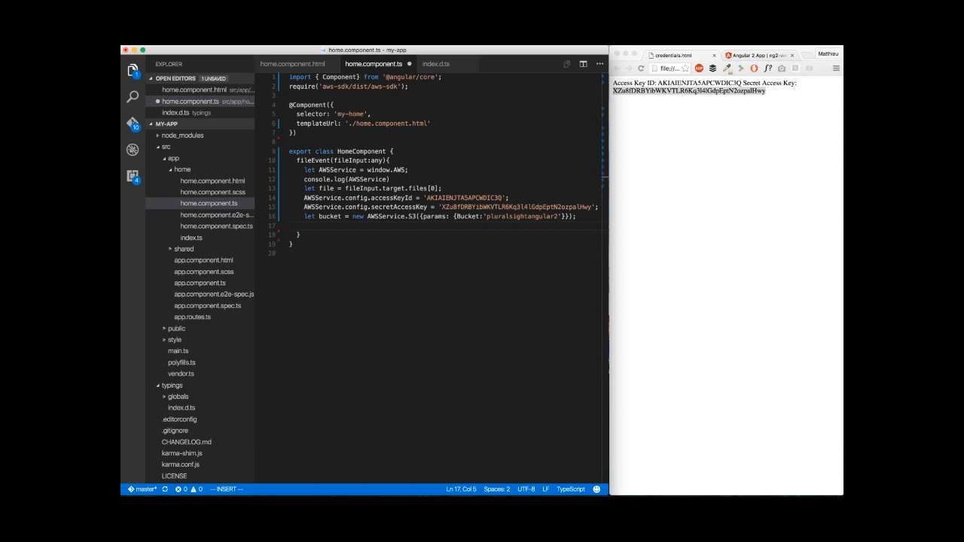
Write let params = {Key: file.name, Body: file}; below the bucket line
type("let params =")
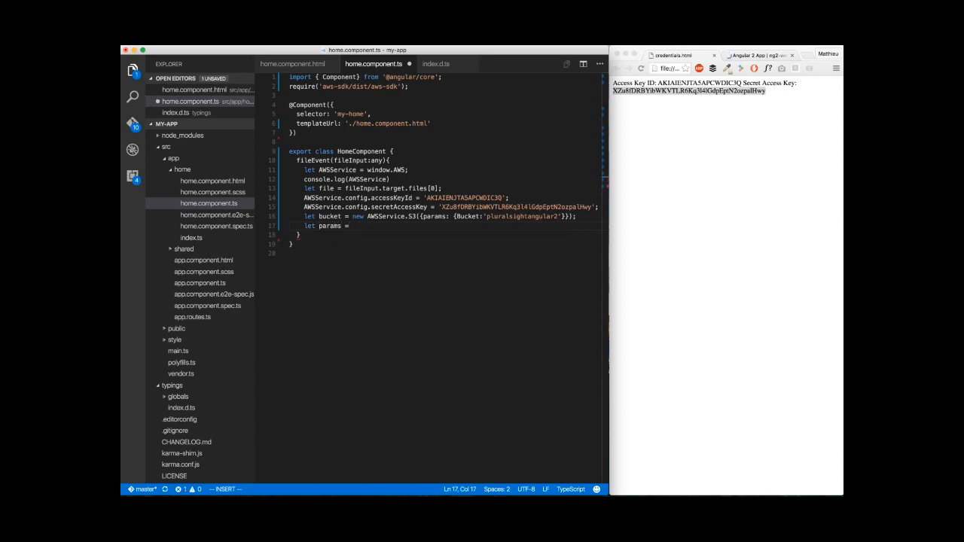
type("{}")
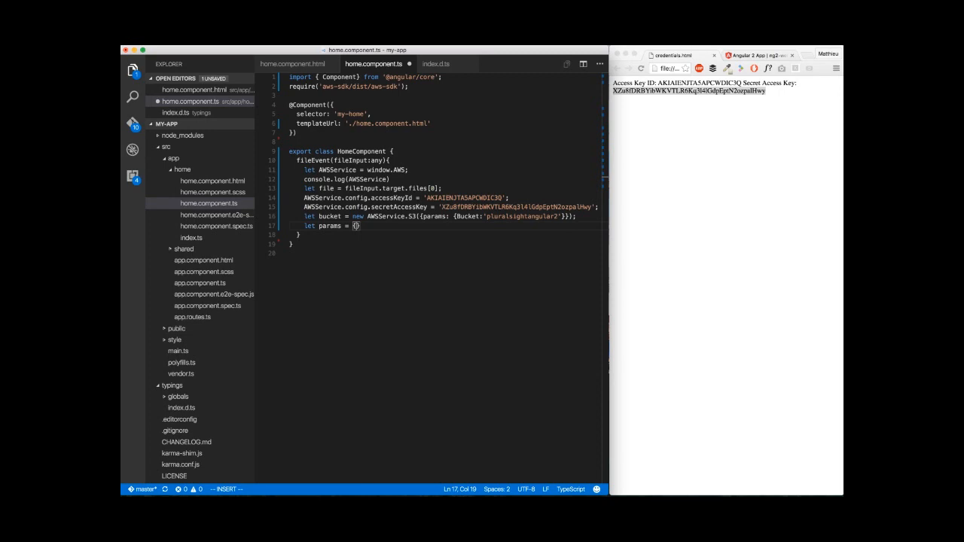
type("Key")
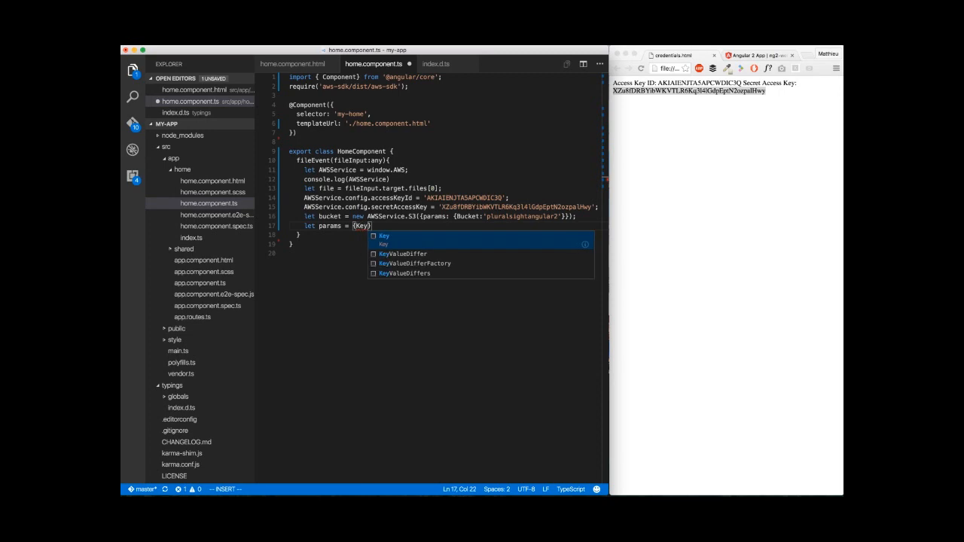
type("file")
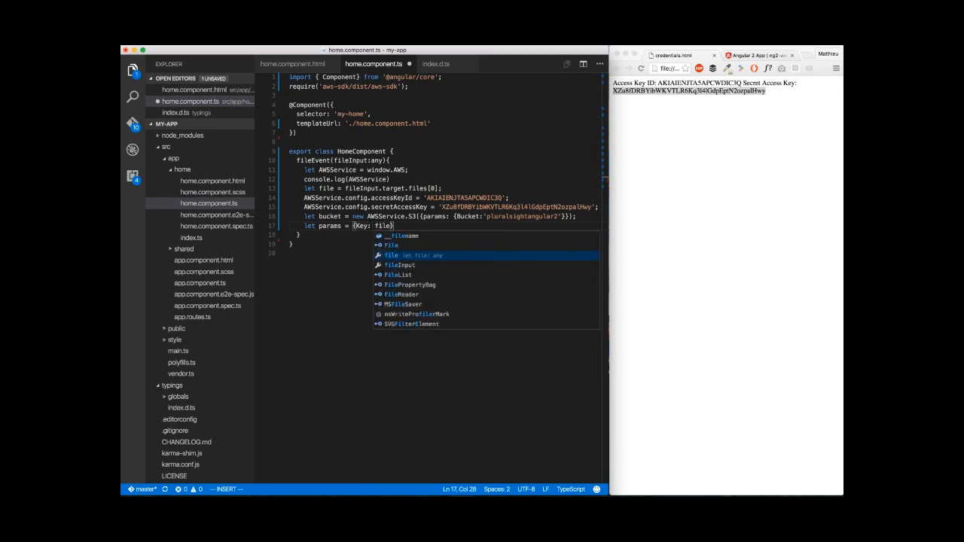
type(".name")
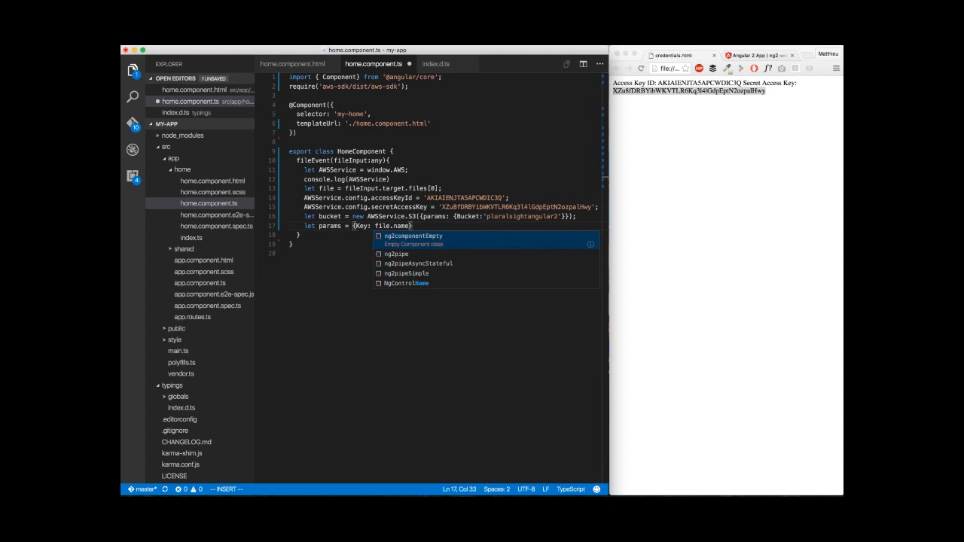
type(", Body")
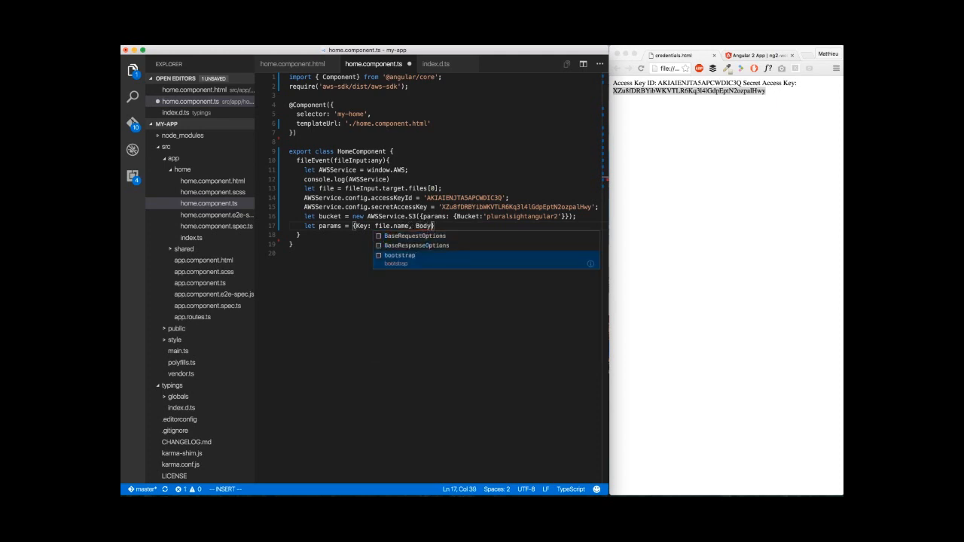
type("file")
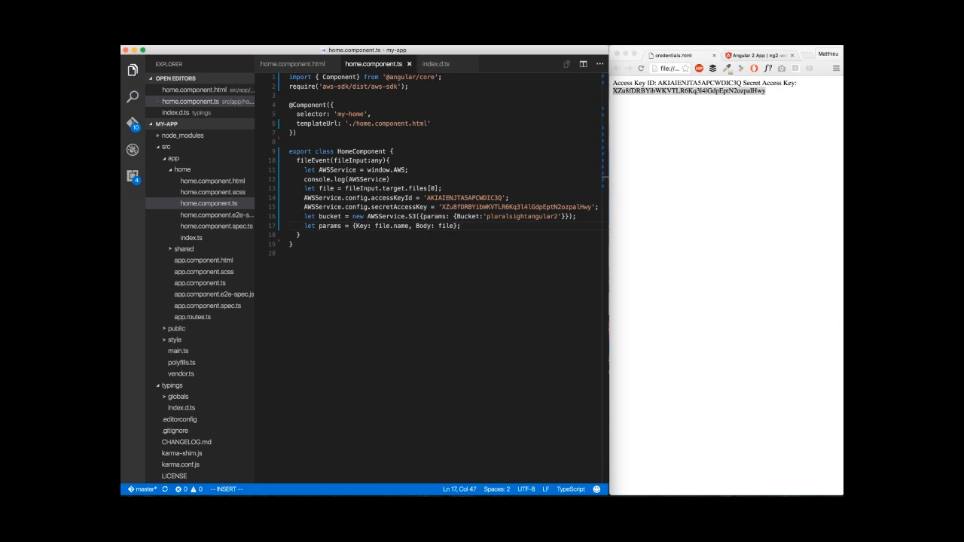
key("Enter")
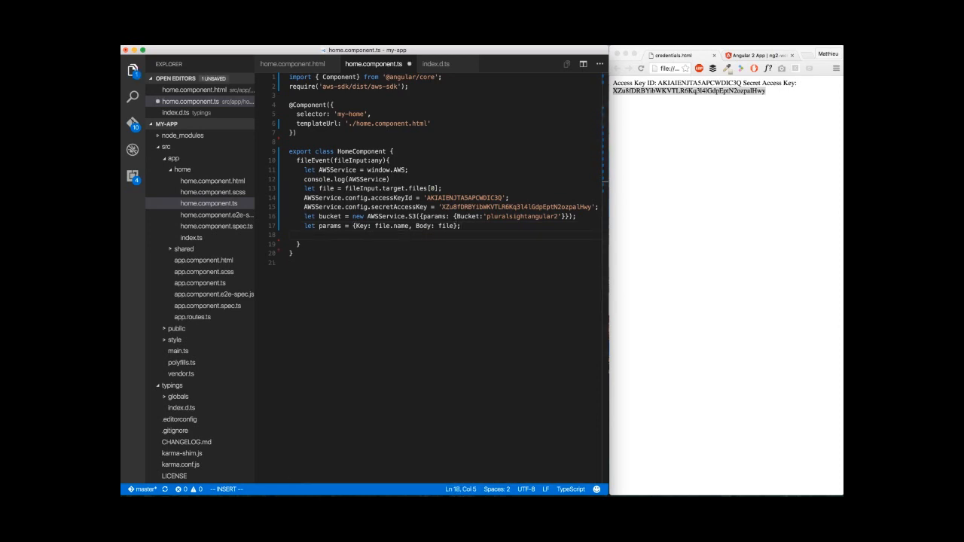
Call bucket.upload(params, function(error, res){ ... }) inside fileEvent
type("bucket.")
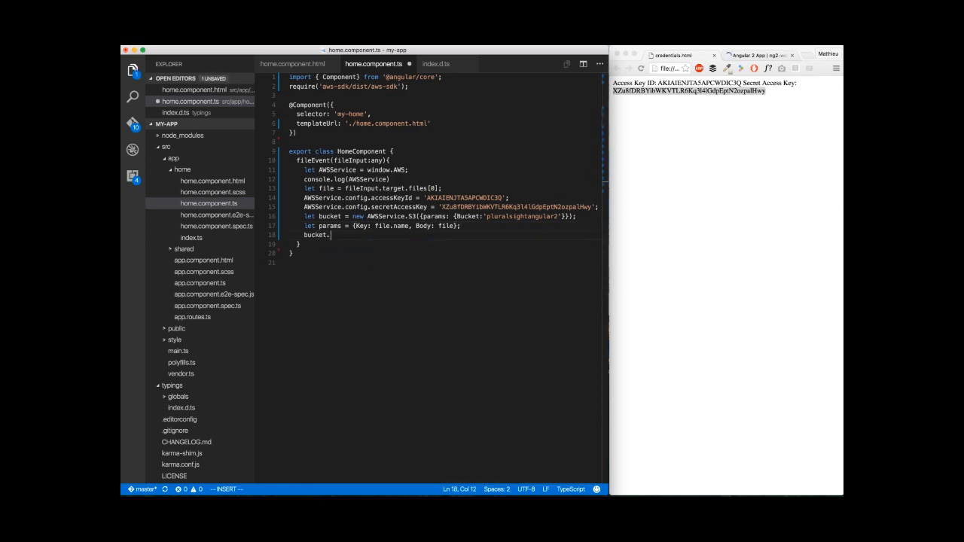
type("upload")
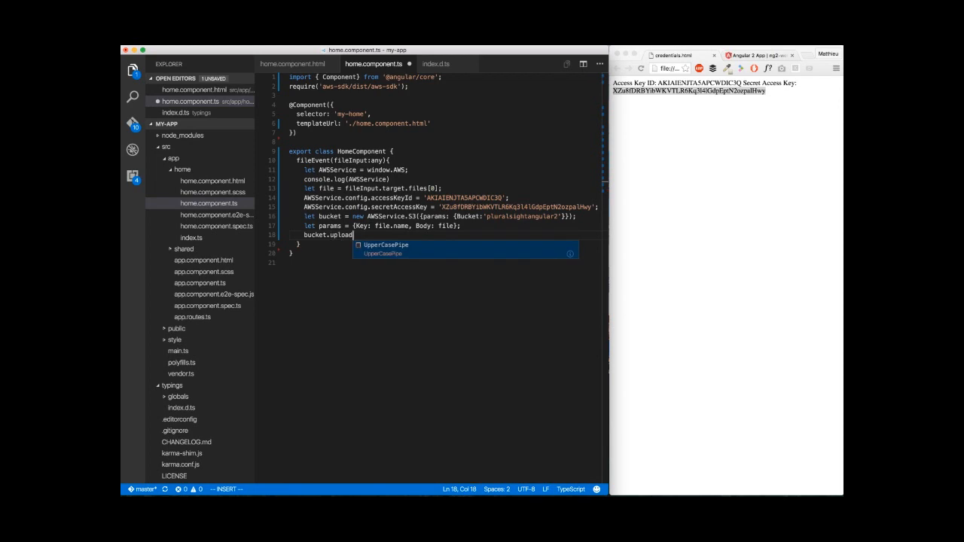
type("(params, function(e")
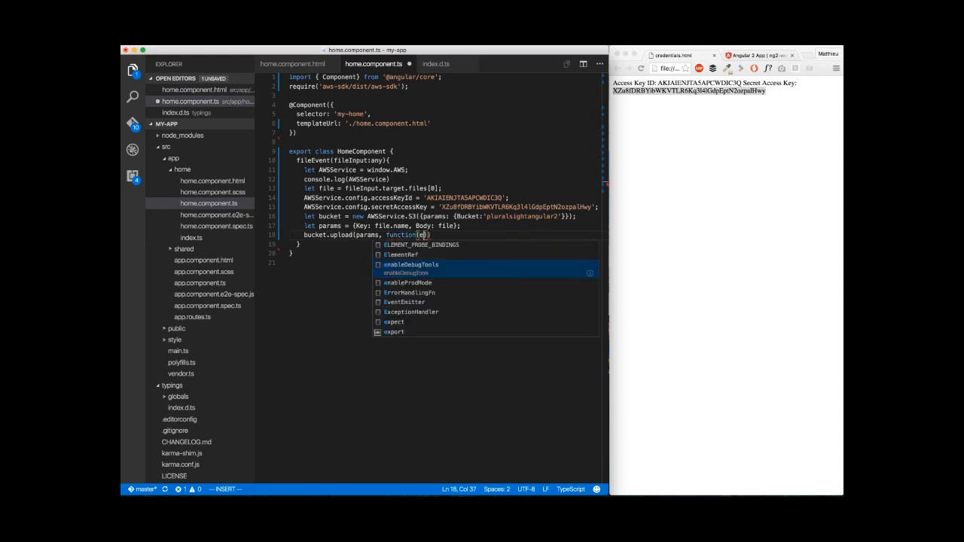
type("error, res")
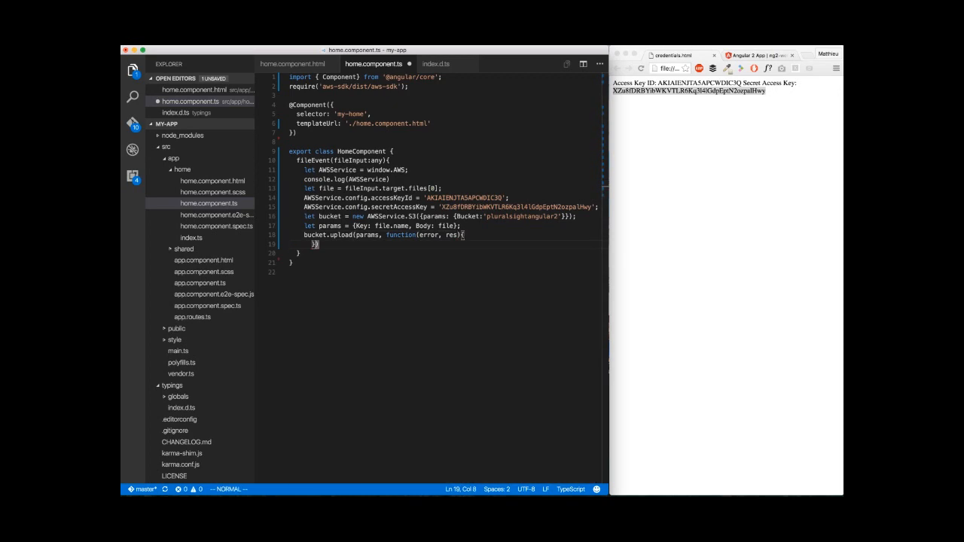
key("Enter")
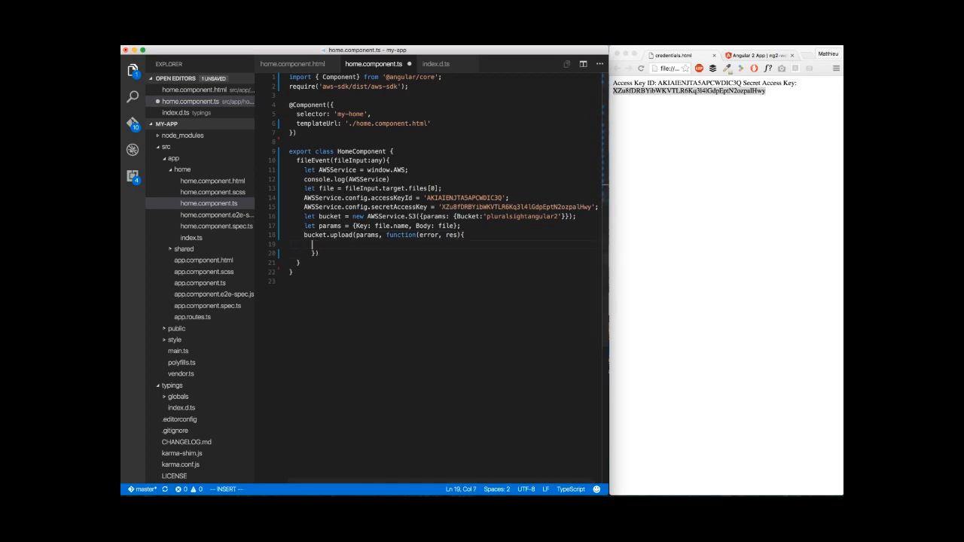
Log 'error', error and 'response', res inside the upload callback
type("console.log('error")
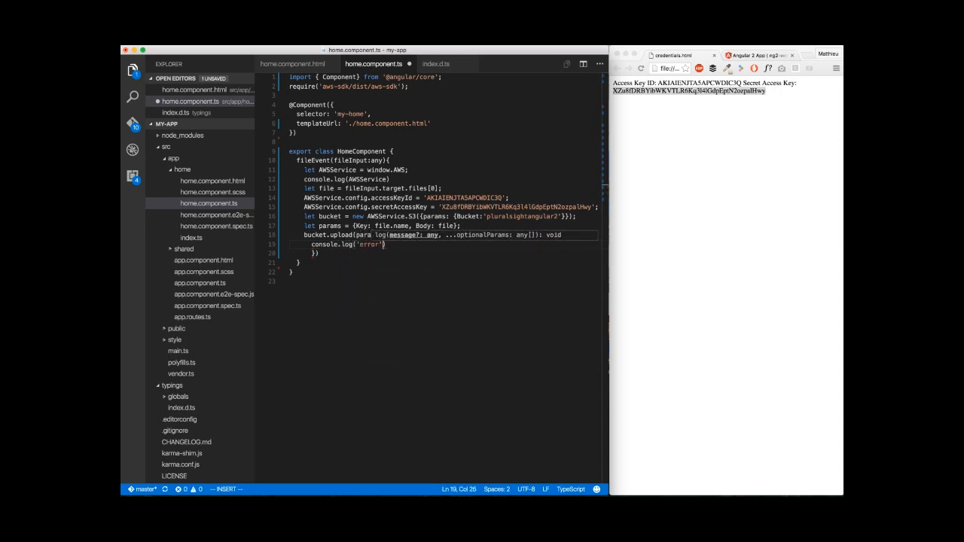
type(", error")
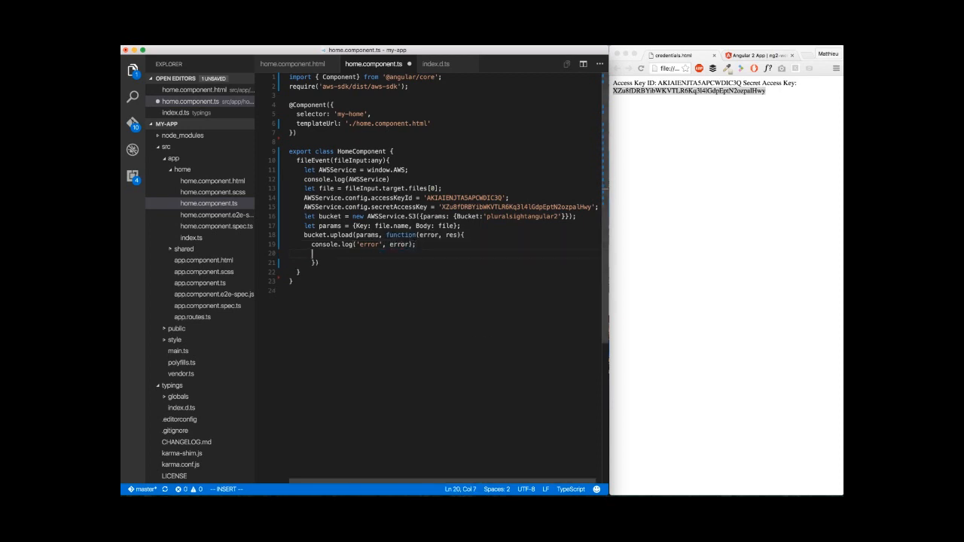
type("console.log('',res")
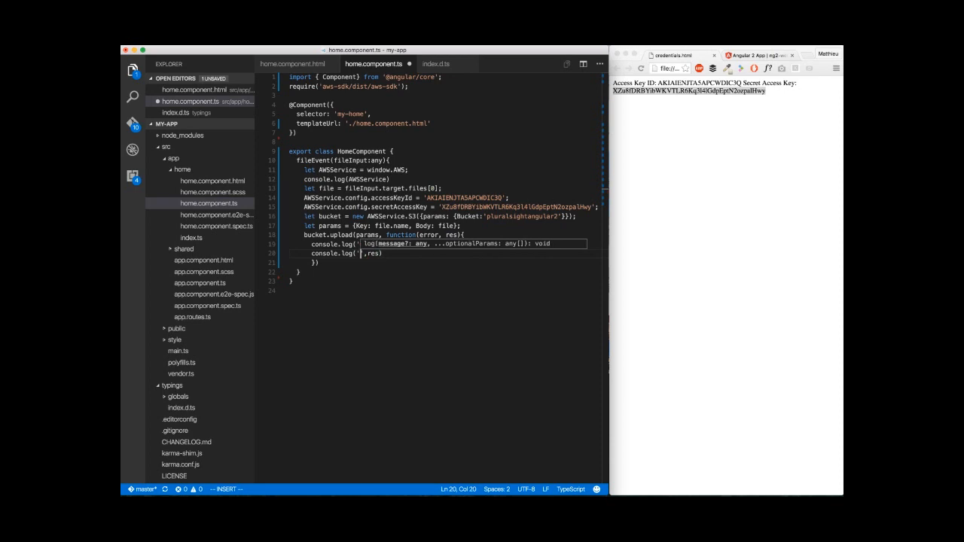
type("response")
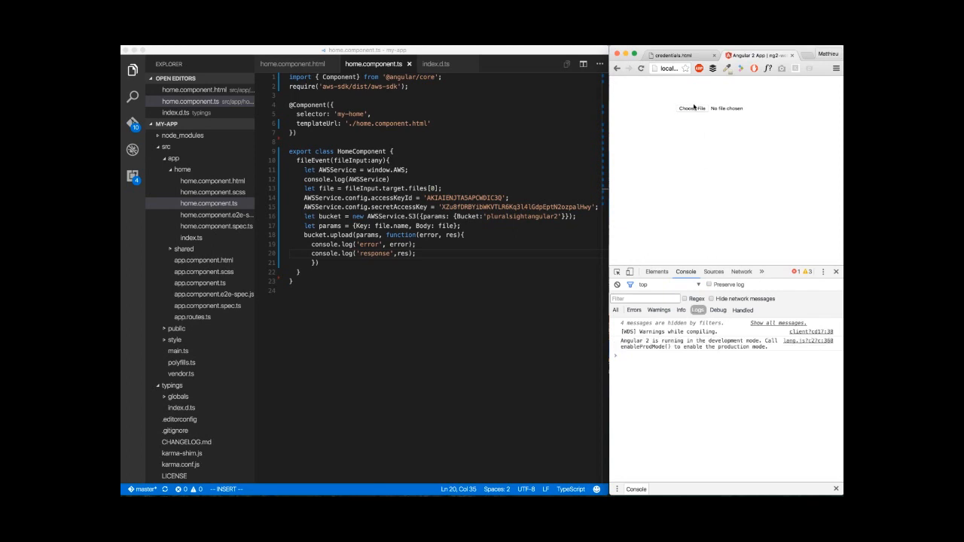
Choose credentials.html on the reloaded page so the console logs the S3 upload response
left_click(691, 109)
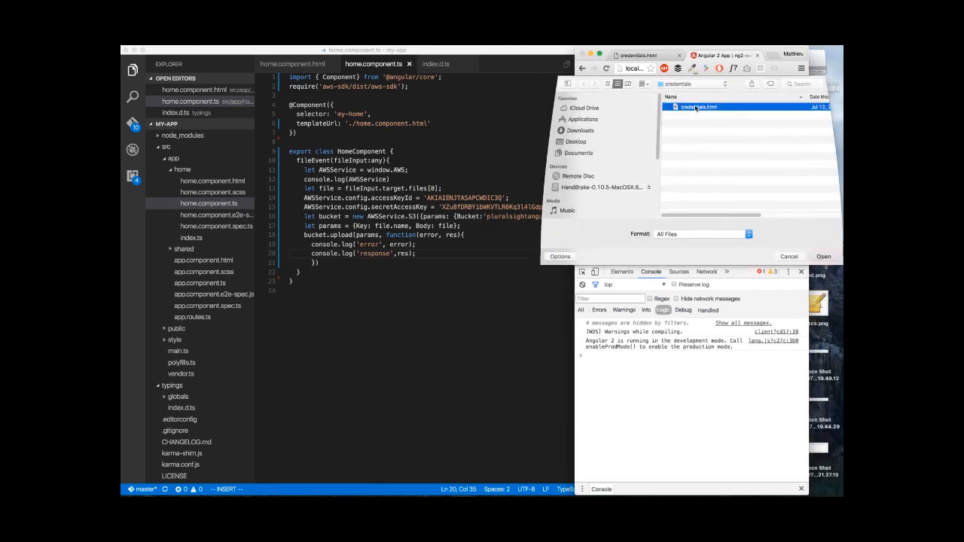
left_click(822, 256)
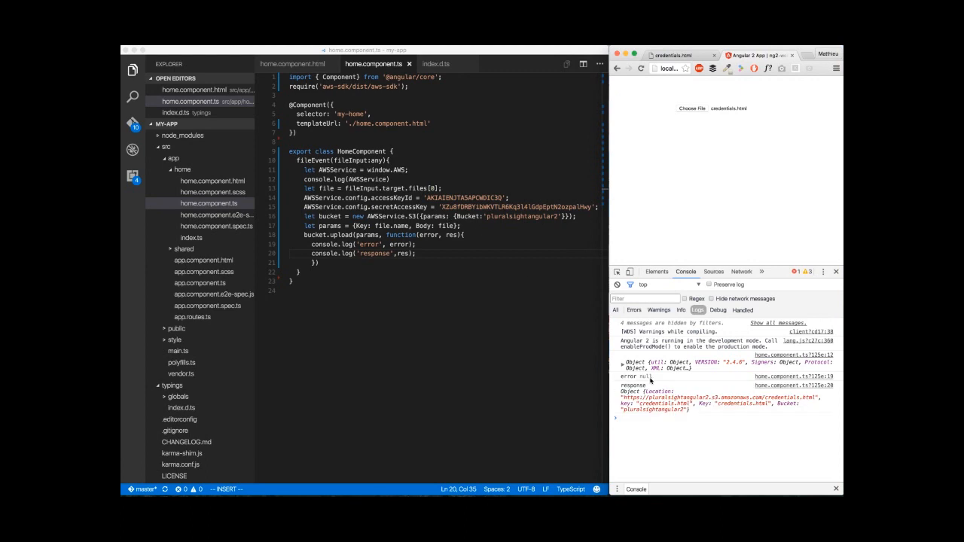
mouse_move(656, 413)
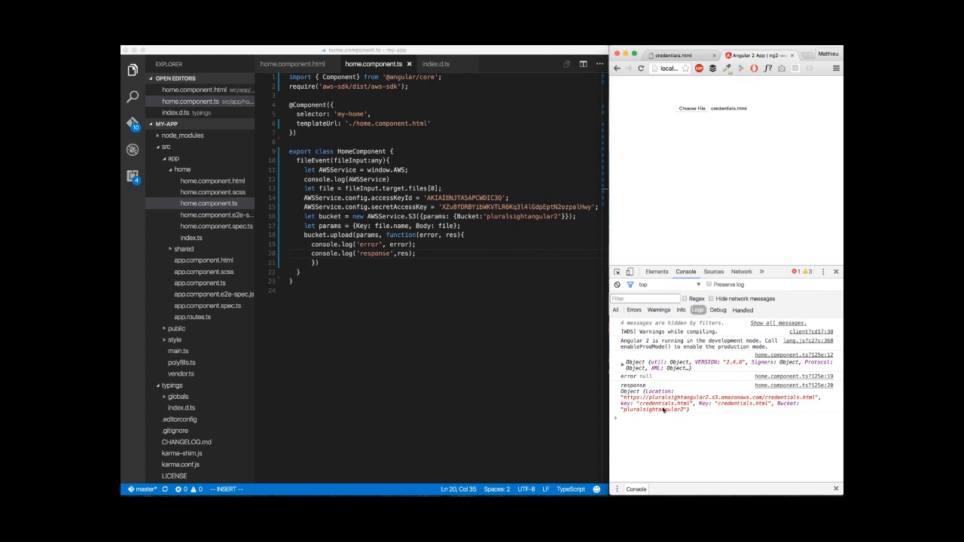
mouse_move(648, 421)
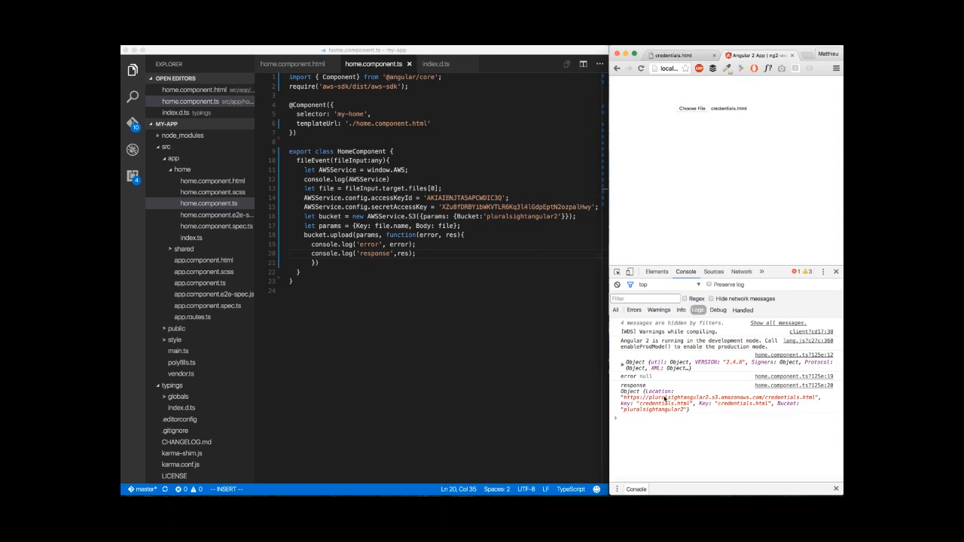